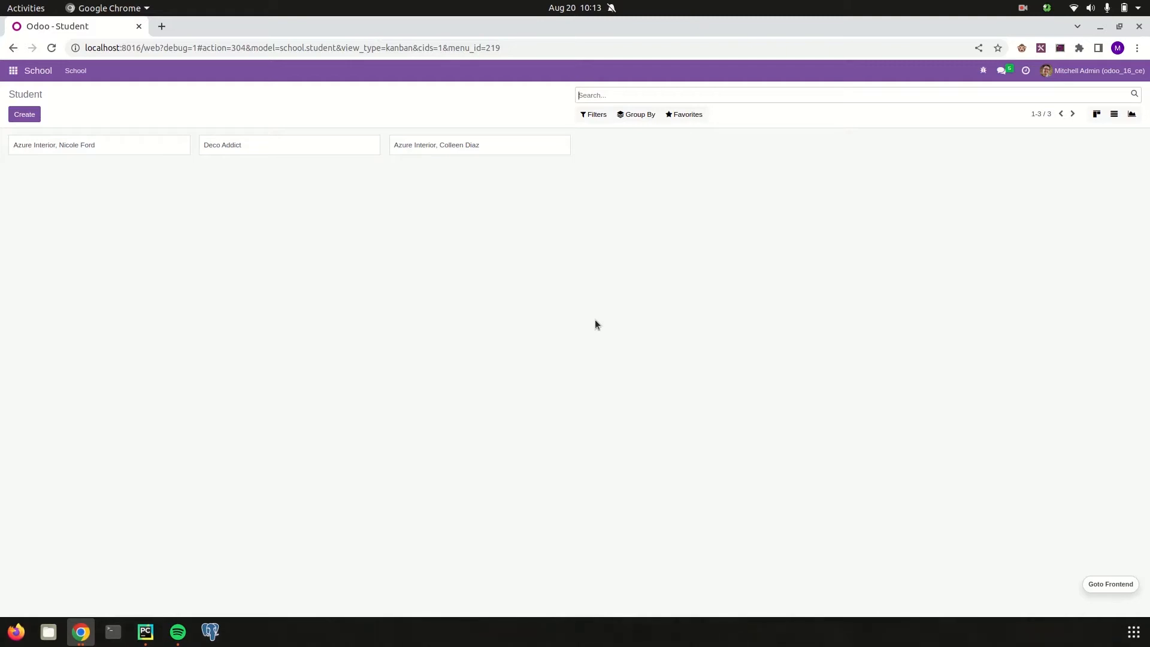
{"action": "mouse_move", "coordinate": [172, 447]}
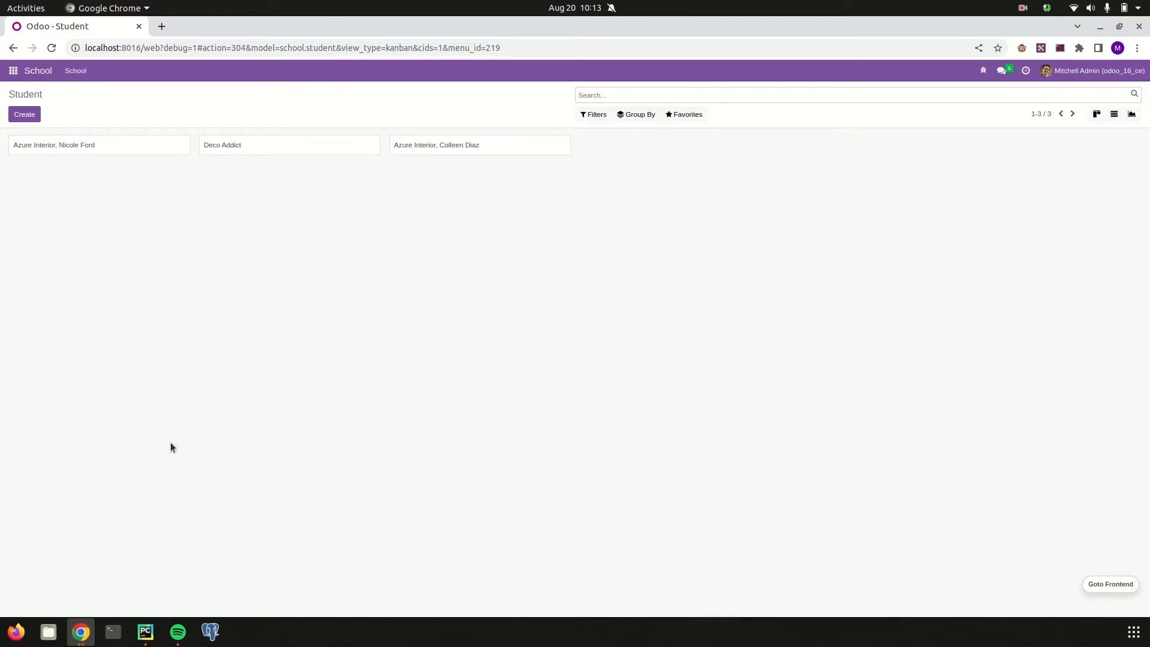
- Append pivot to the view_mode of action_student in school.xml
{"action": "left_click", "coordinate": [144, 630]}
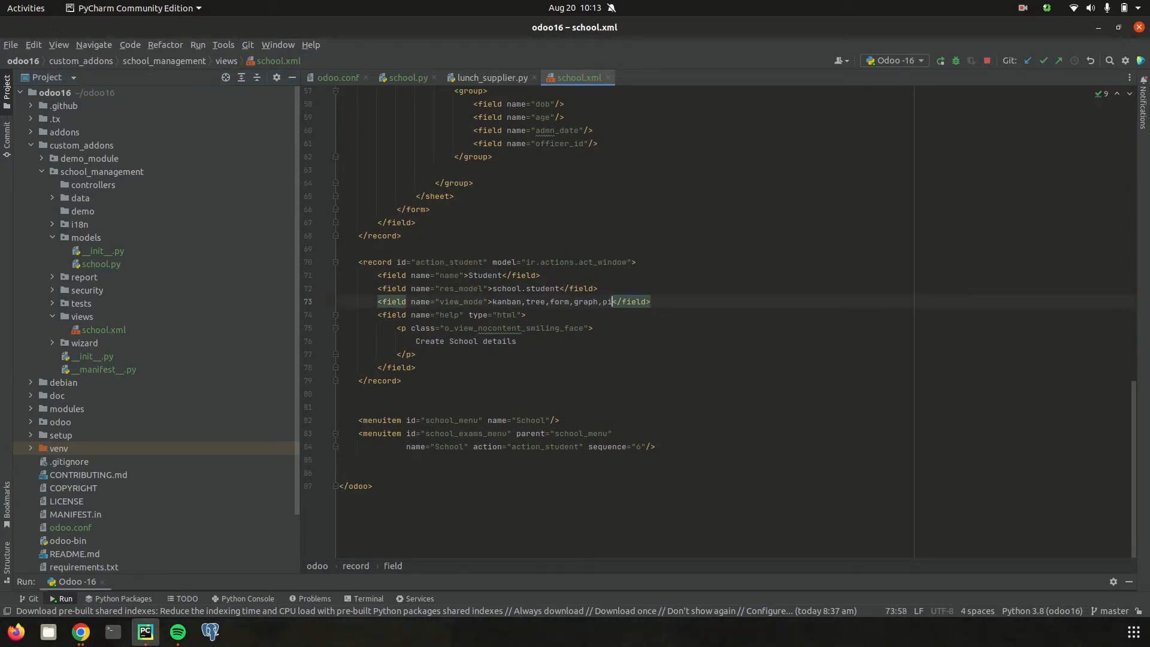
{"action": "type", "text": "ivot"}
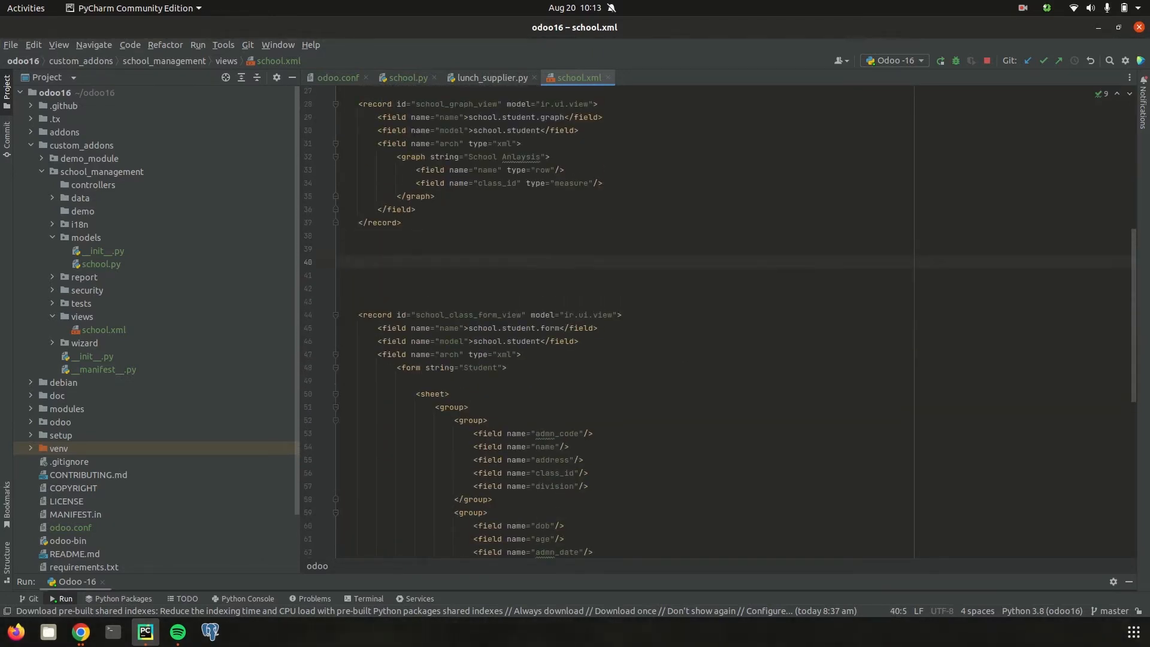
- Start the school_pivot_view record with the name field school.pivot.view
{"action": "type", "text": "<record"}
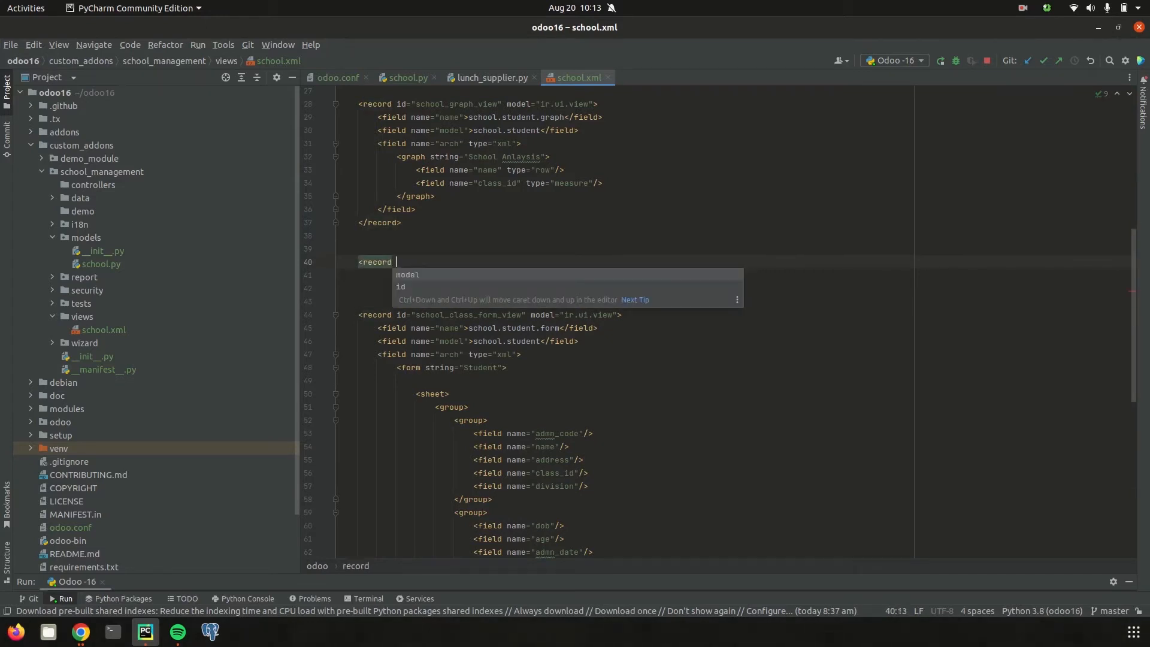
{"action": "type", "text": "id=\"s"}
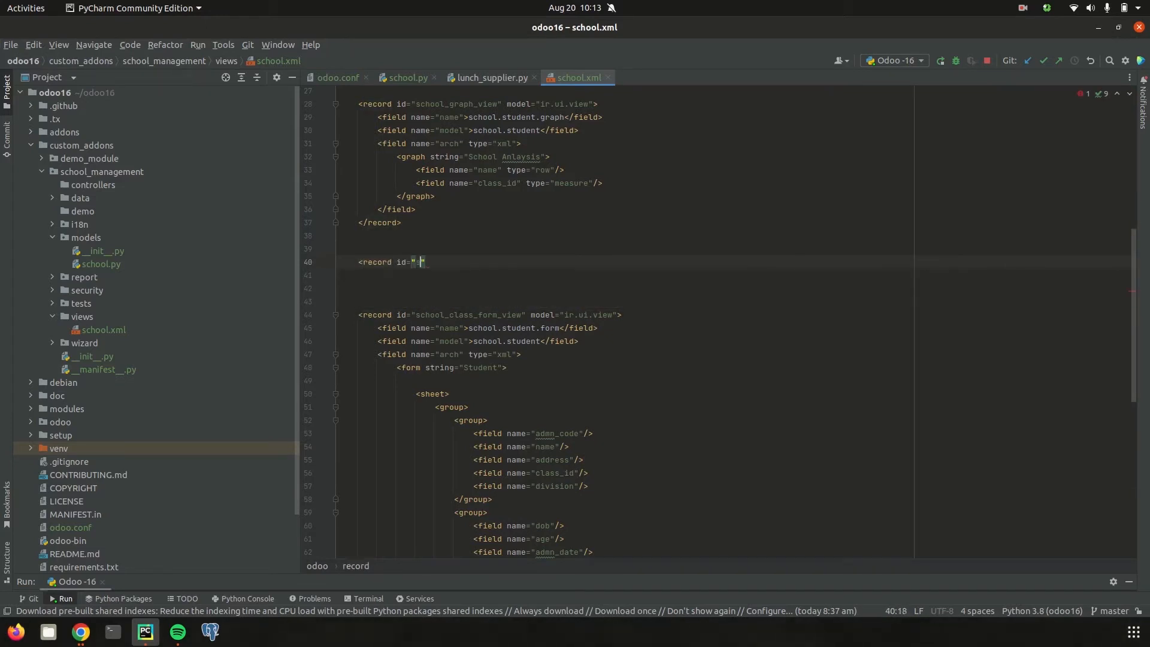
{"action": "type", "text": "school_g"}
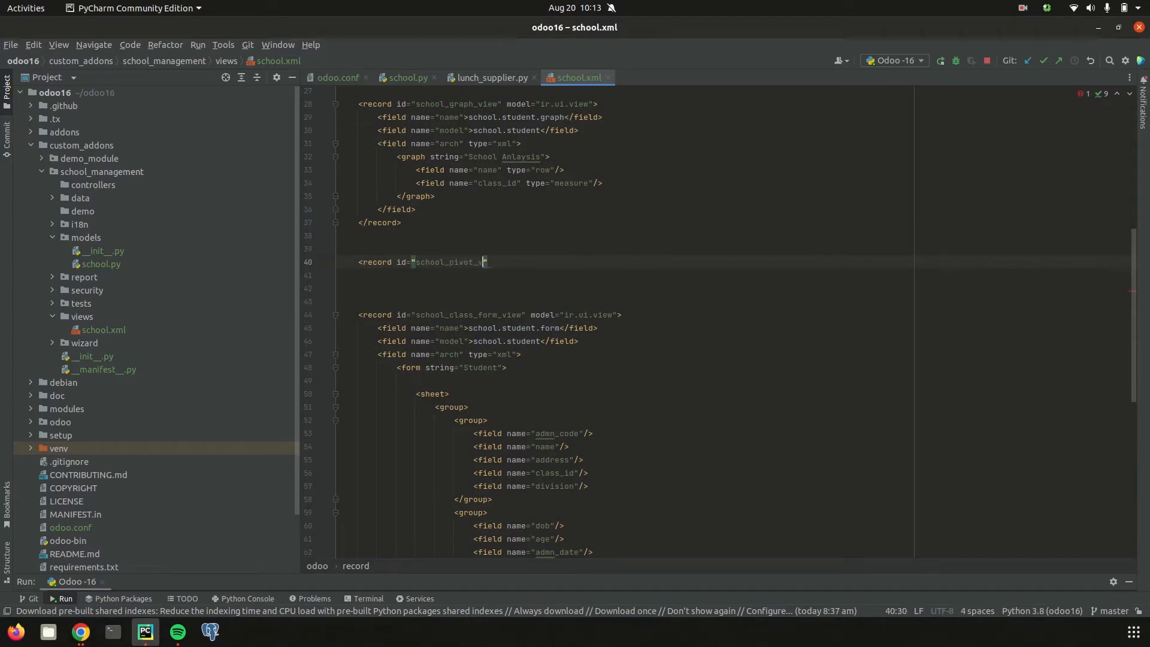
{"action": "type", "text": "view\">"}
{"action": "left_click", "coordinate": [719, 275]}
{"action": "type", "text": "<"}
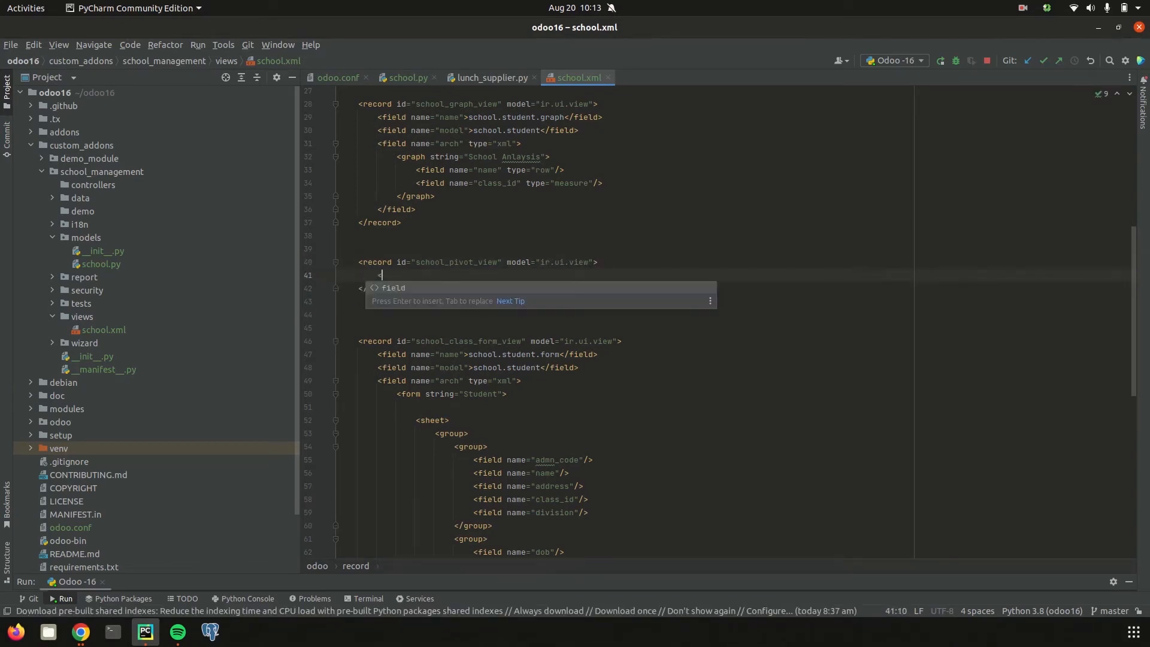
{"action": "type", "text": "field name=\"name\"></field>"}
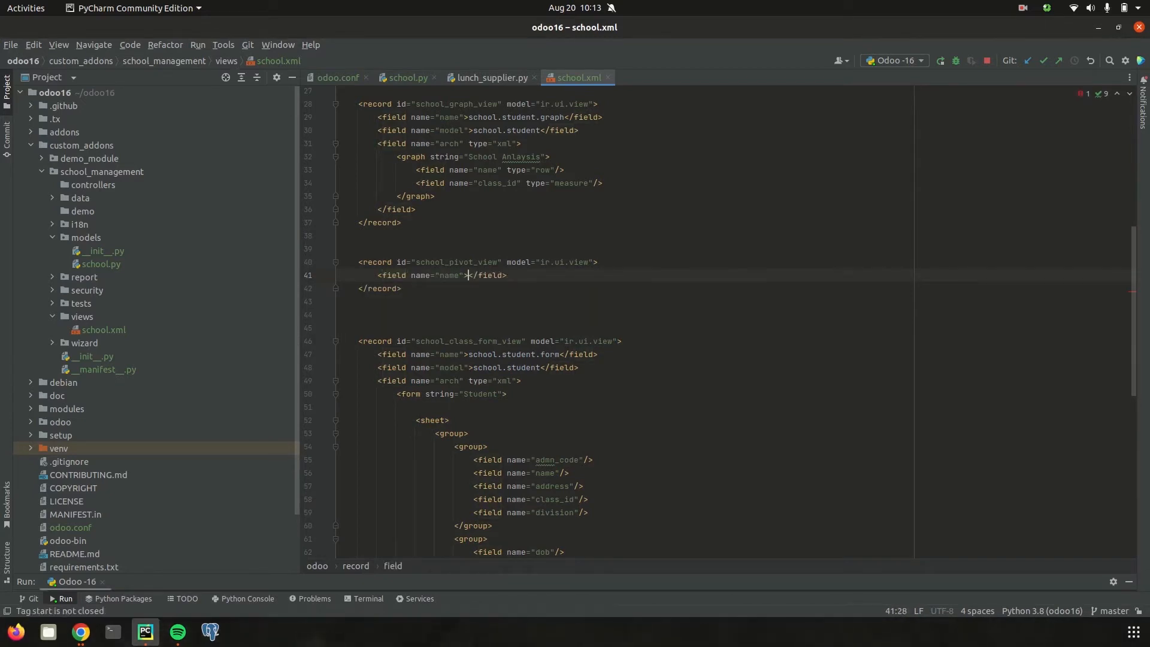
{"action": "type", "text": "school"}
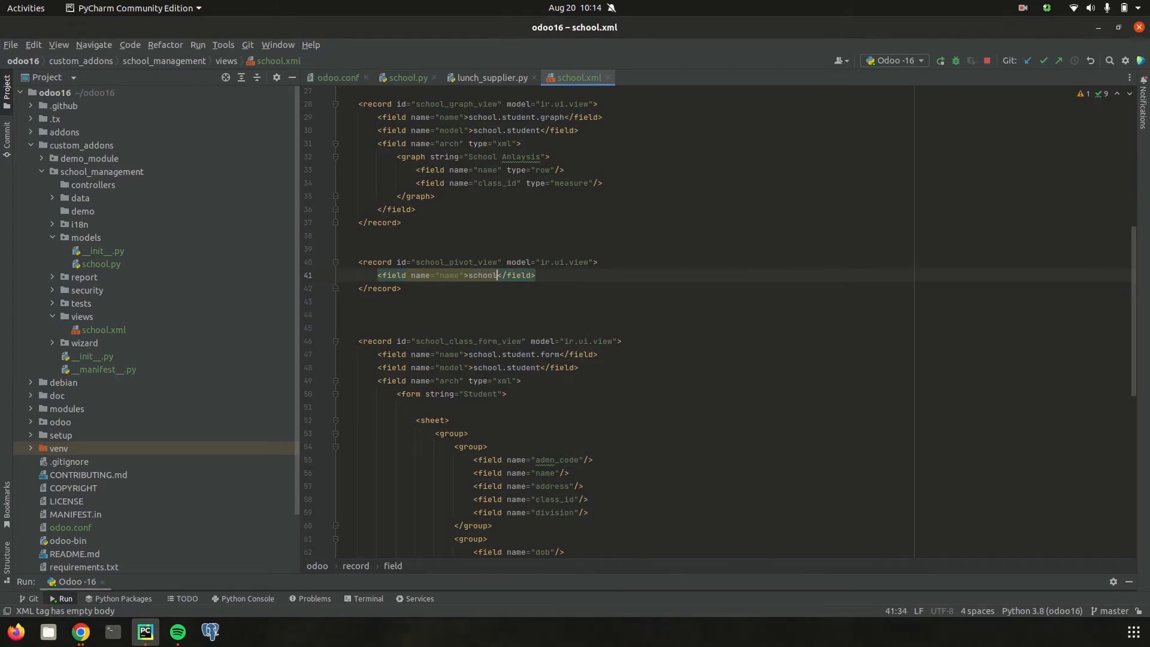
{"action": "type", "text": ".pivo"}
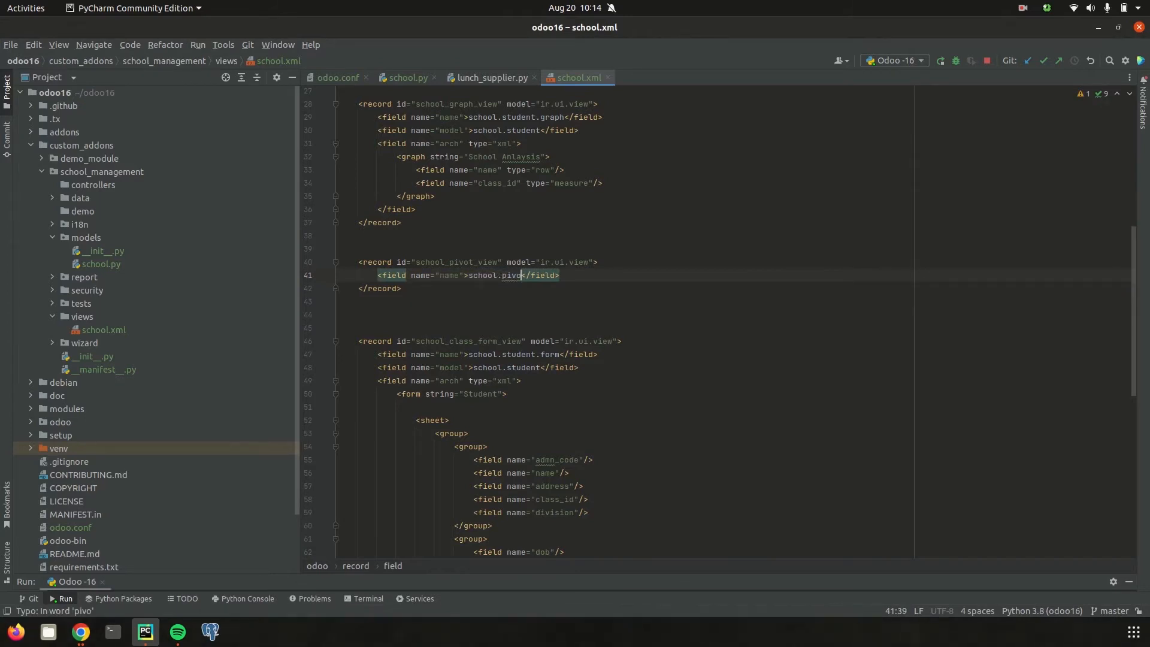
{"action": "type", "text": "t.view"}
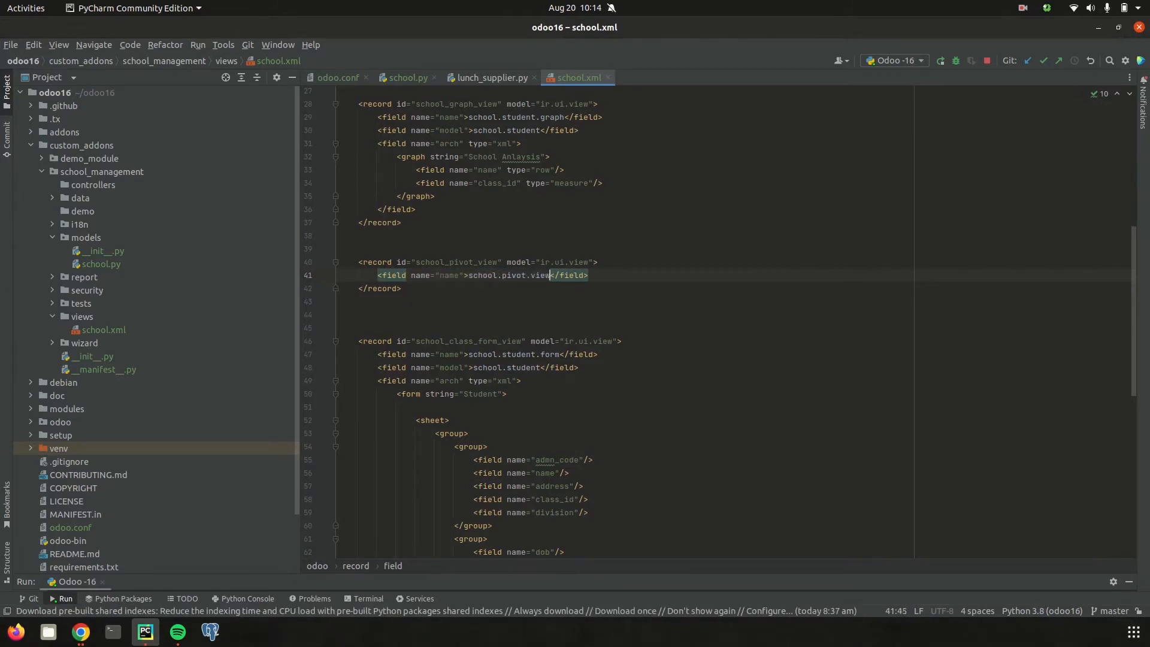
- Add a model field school.student and an arch field of type xml
{"action": "key", "text": "enter"}
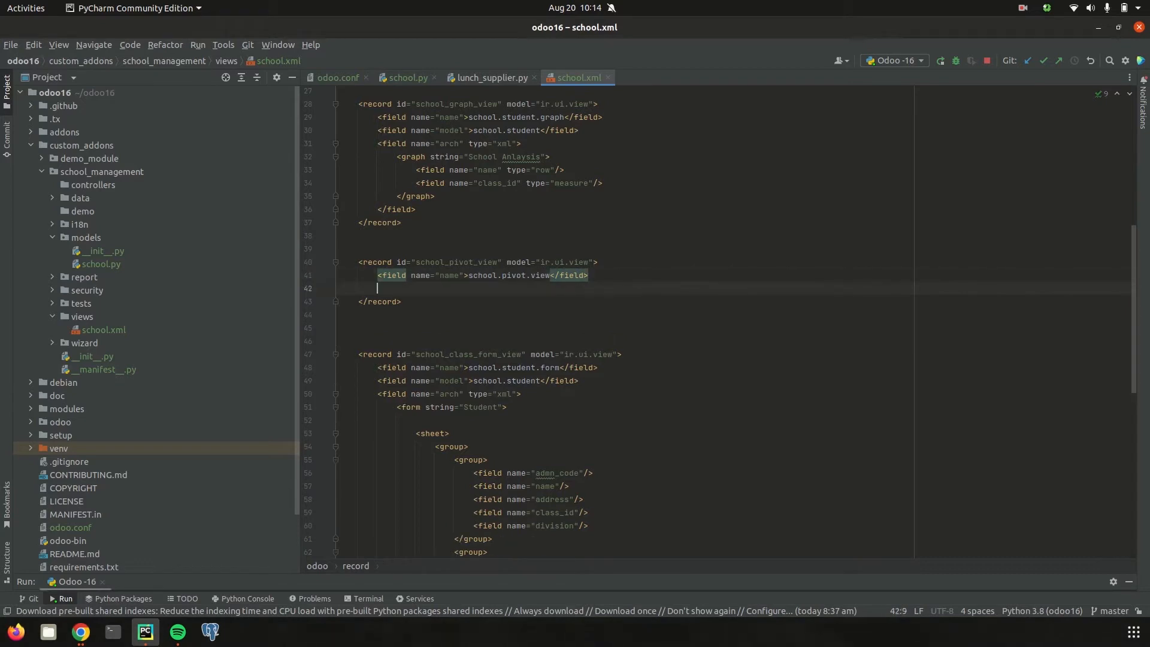
{"action": "type", "text": "<field name=\""}
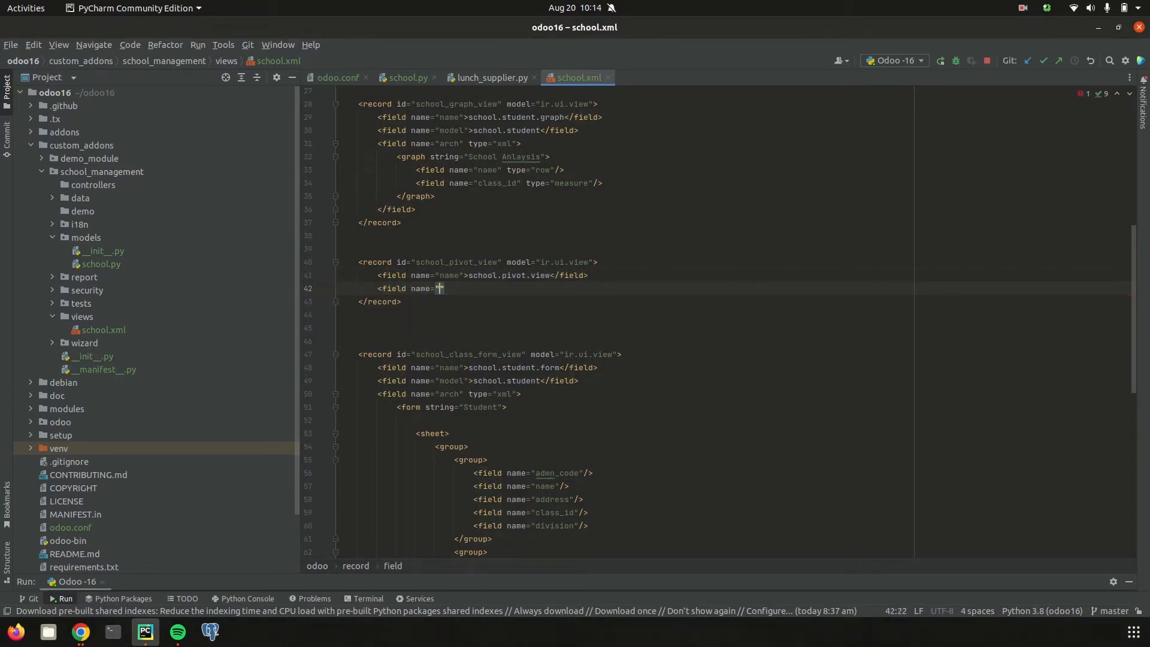
{"action": "type", "text": "model"}
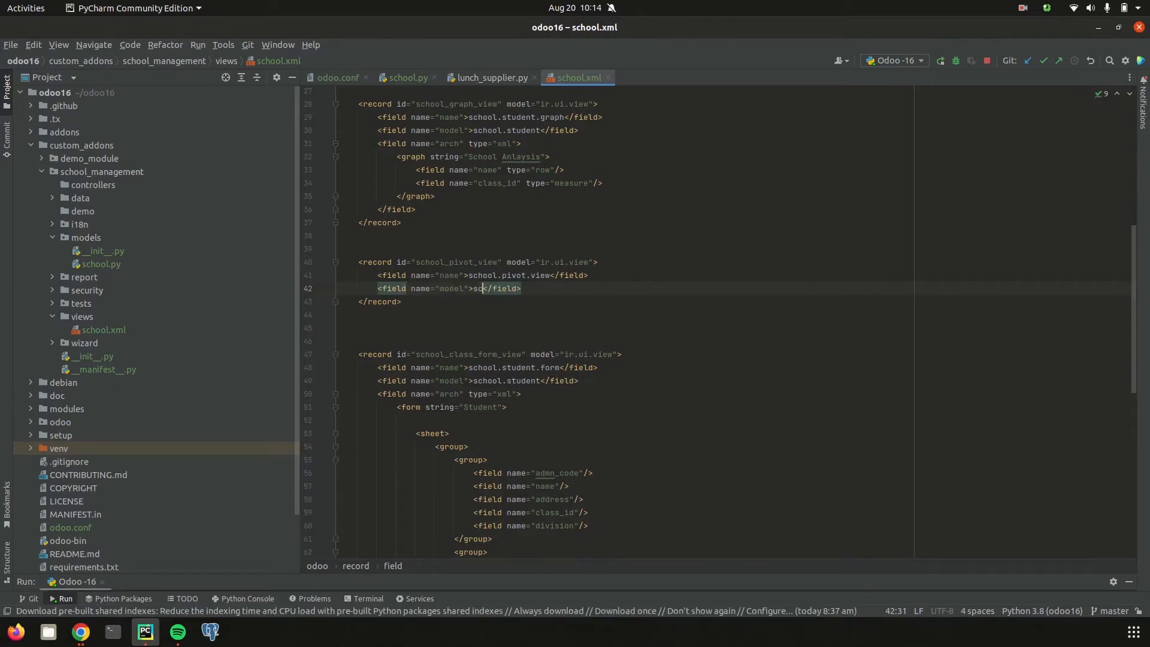
{"action": "type", "text": "chool."}
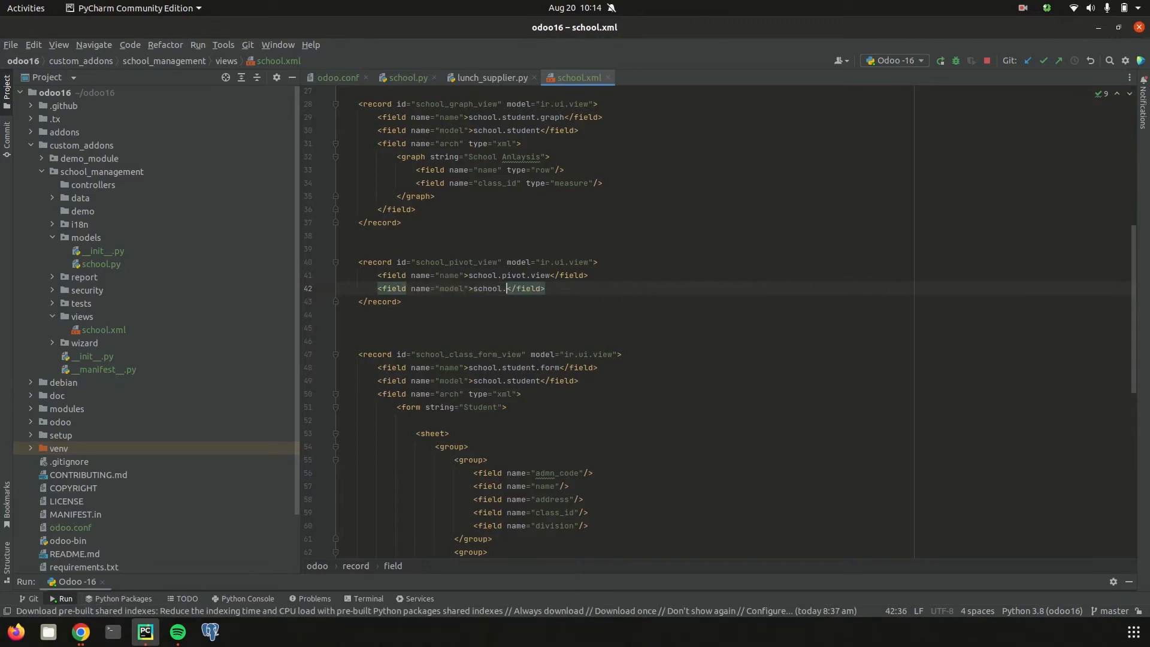
{"action": "type", "text": "student"}
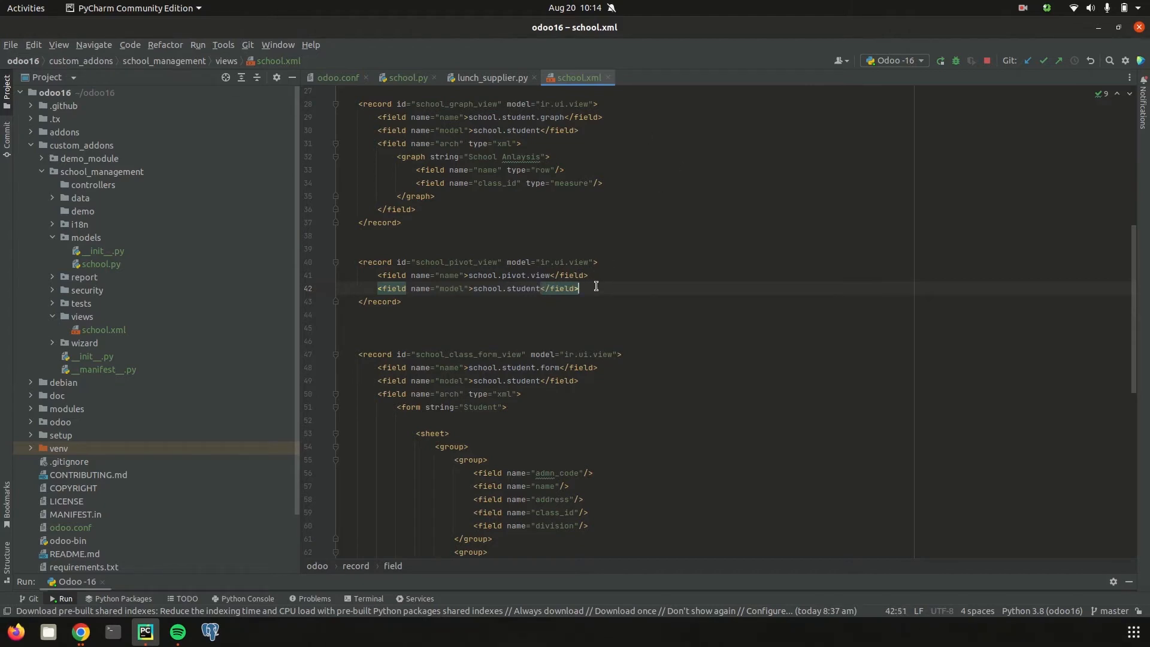
{"action": "type", "text": "<field"}
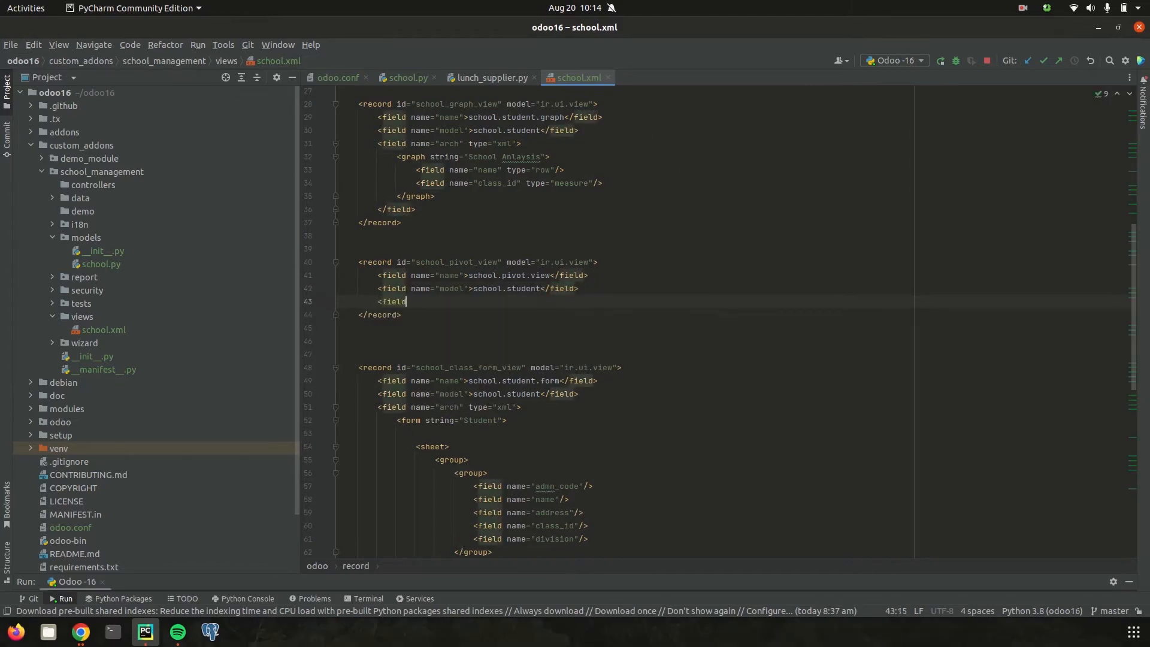
{"action": "type", "text": "name=\"arch\""}
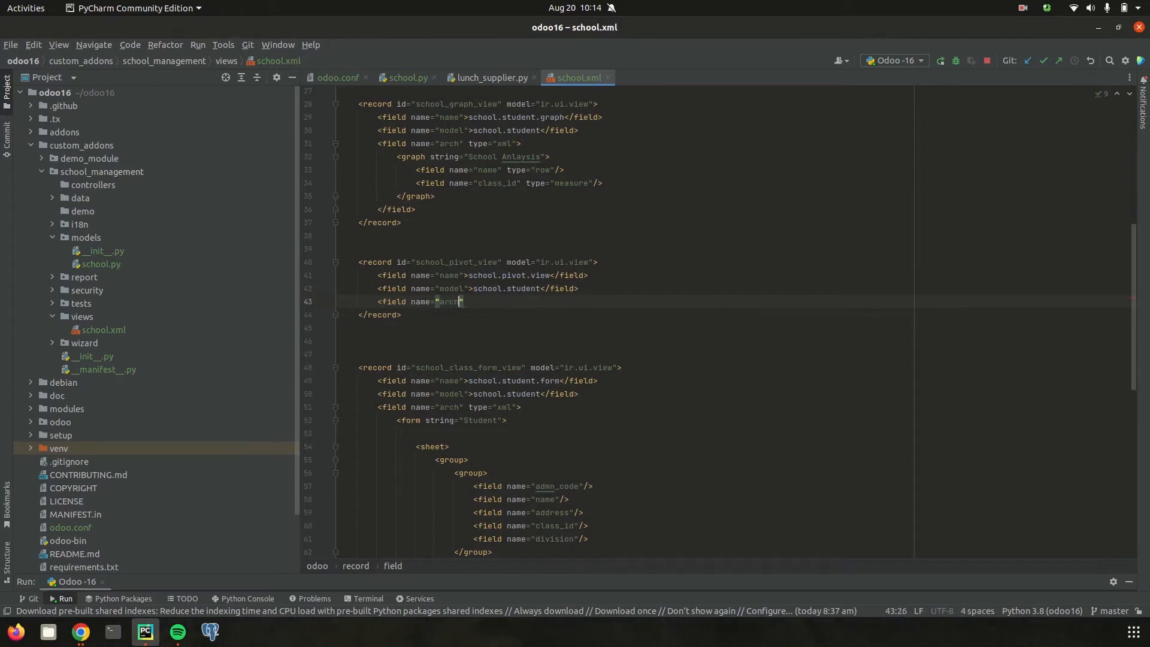
{"action": "type", "text": "type=\"xml\">"}
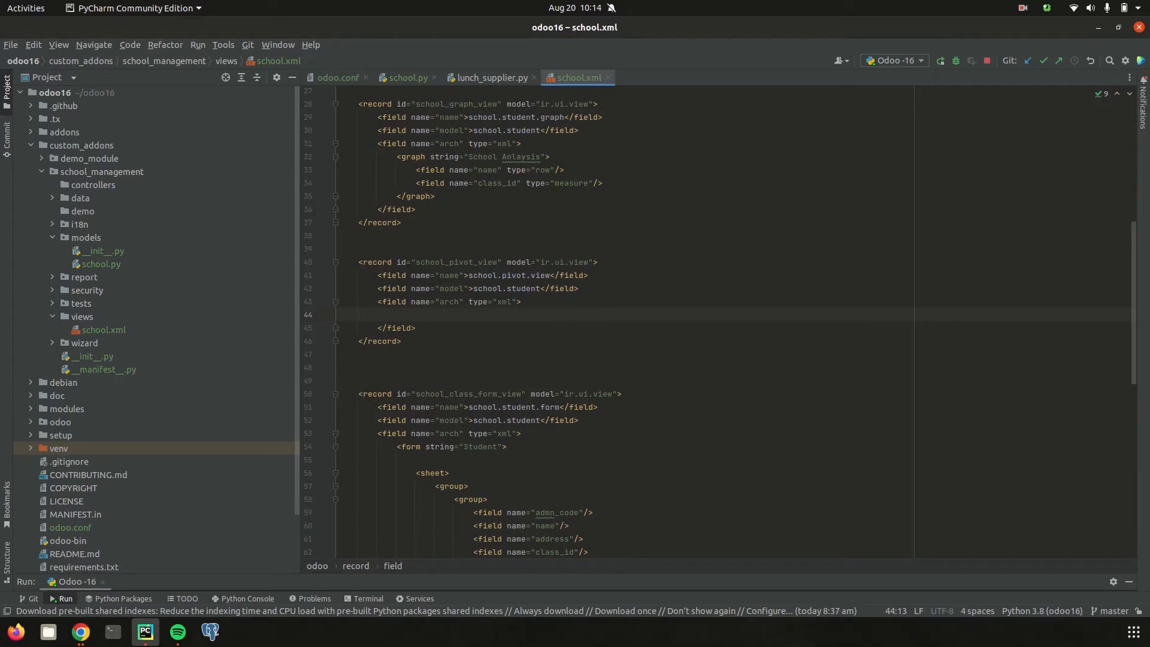
- Add a pivot element with string "Student Analysis" to the arch
{"action": "type", "text": "<pivot>"}
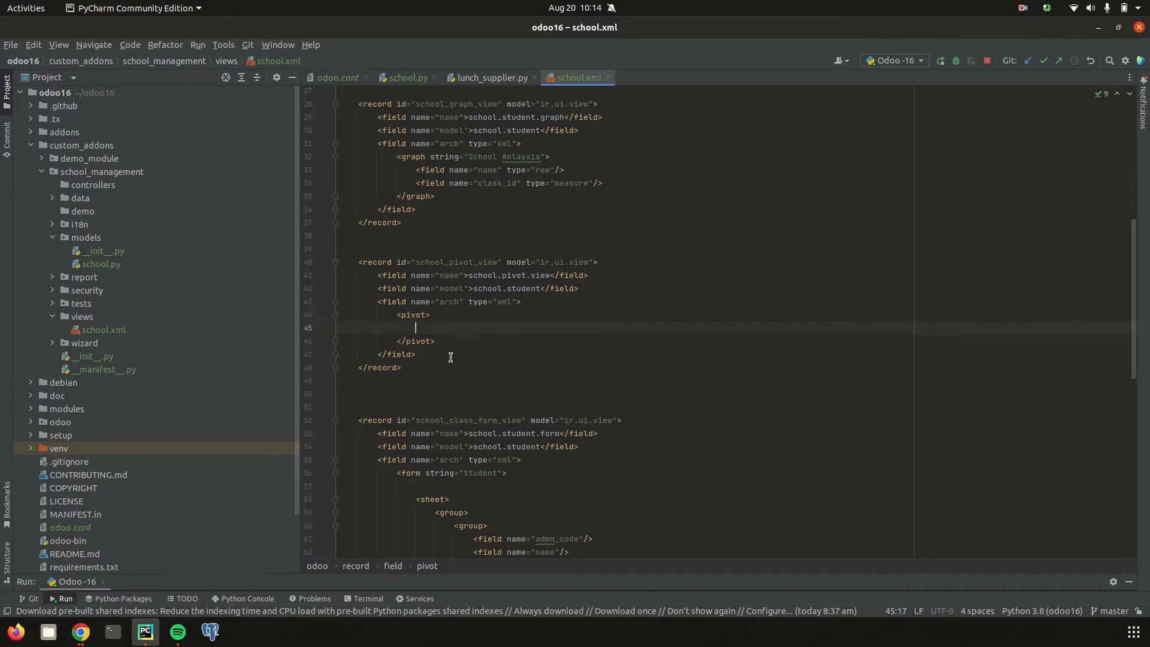
{"action": "mouse_move", "coordinate": [424, 308]}
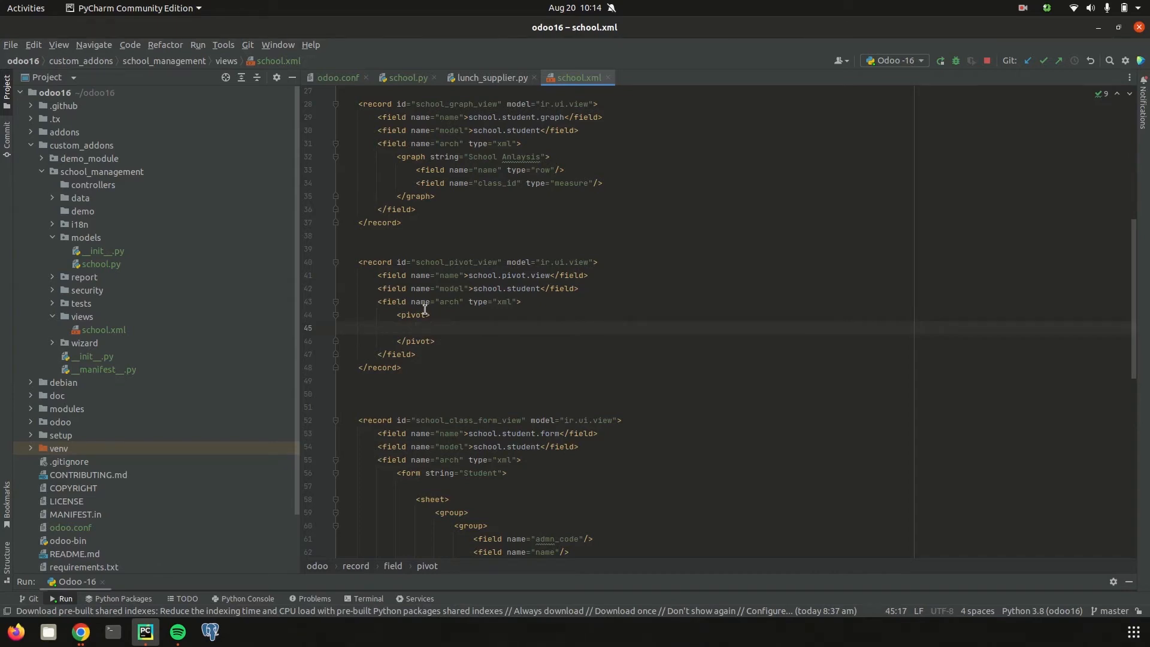
{"action": "type", "text": "s"}
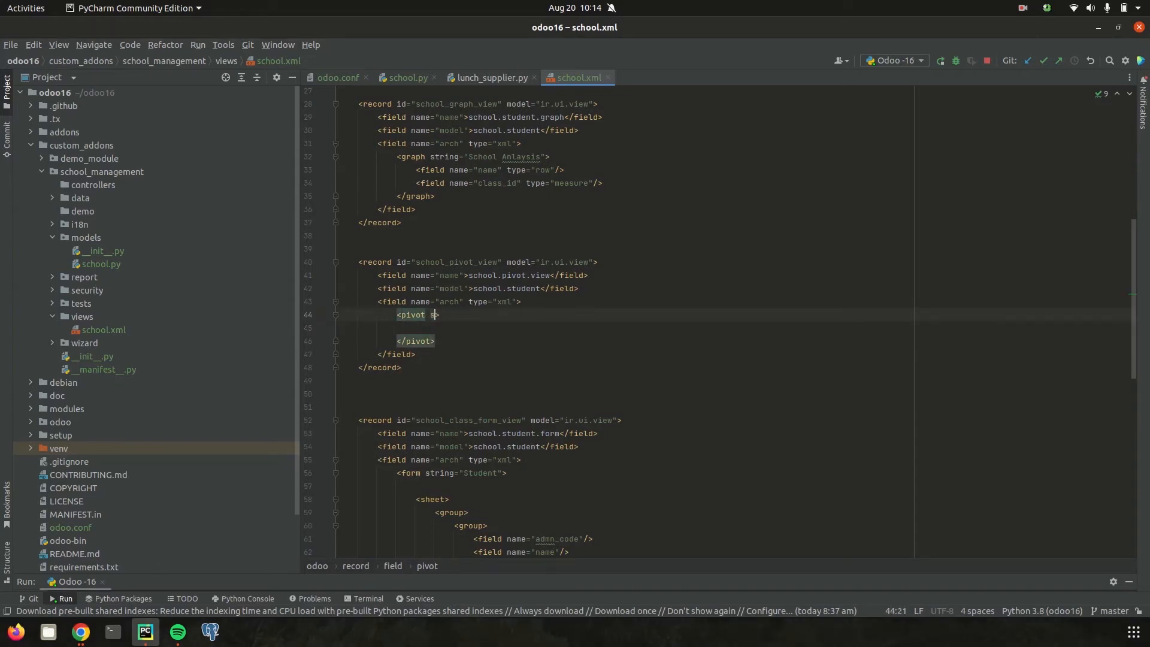
{"action": "type", "text": "string=\"\""}
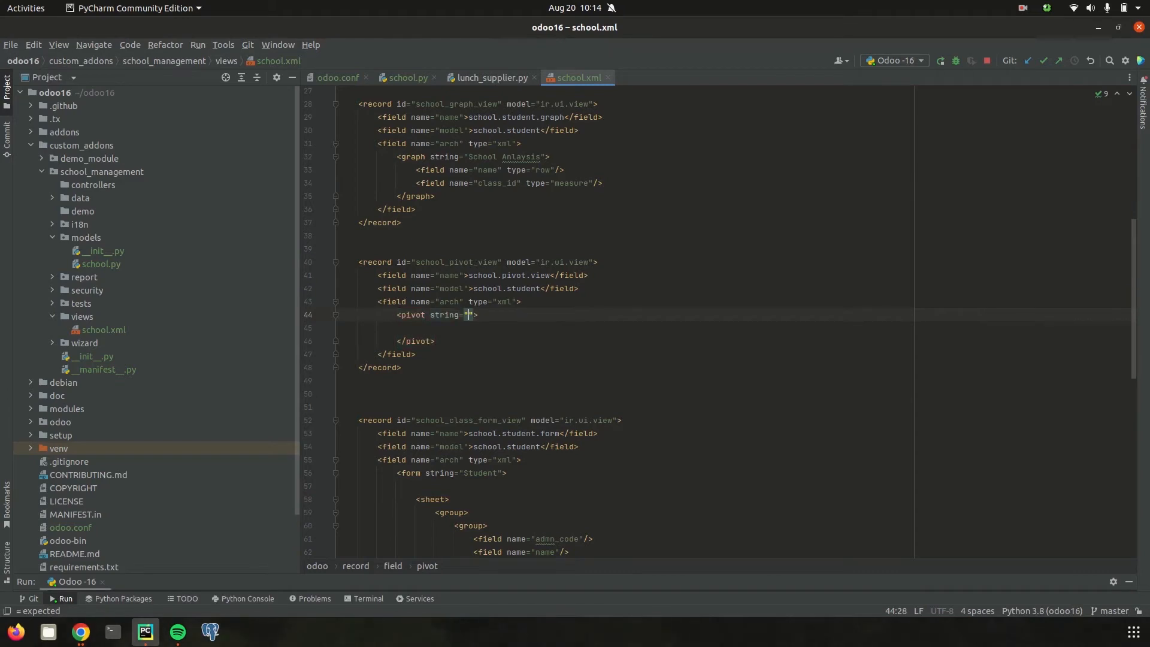
{"action": "type", "text": "Student A"}
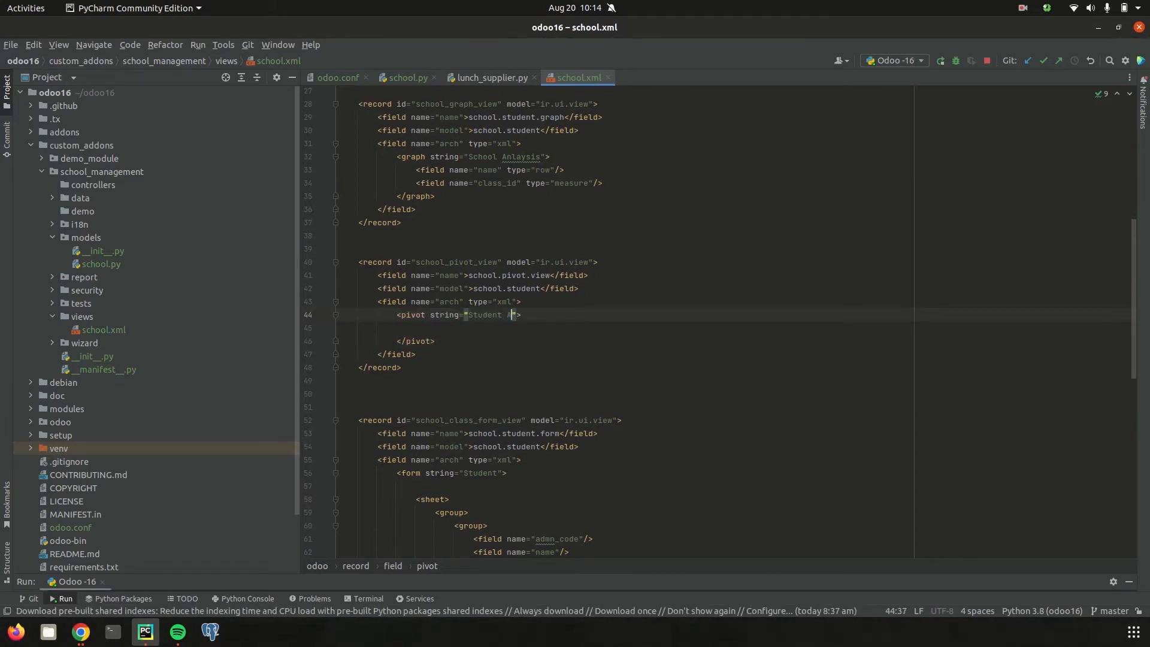
{"action": "type", "text": "nalysis"}
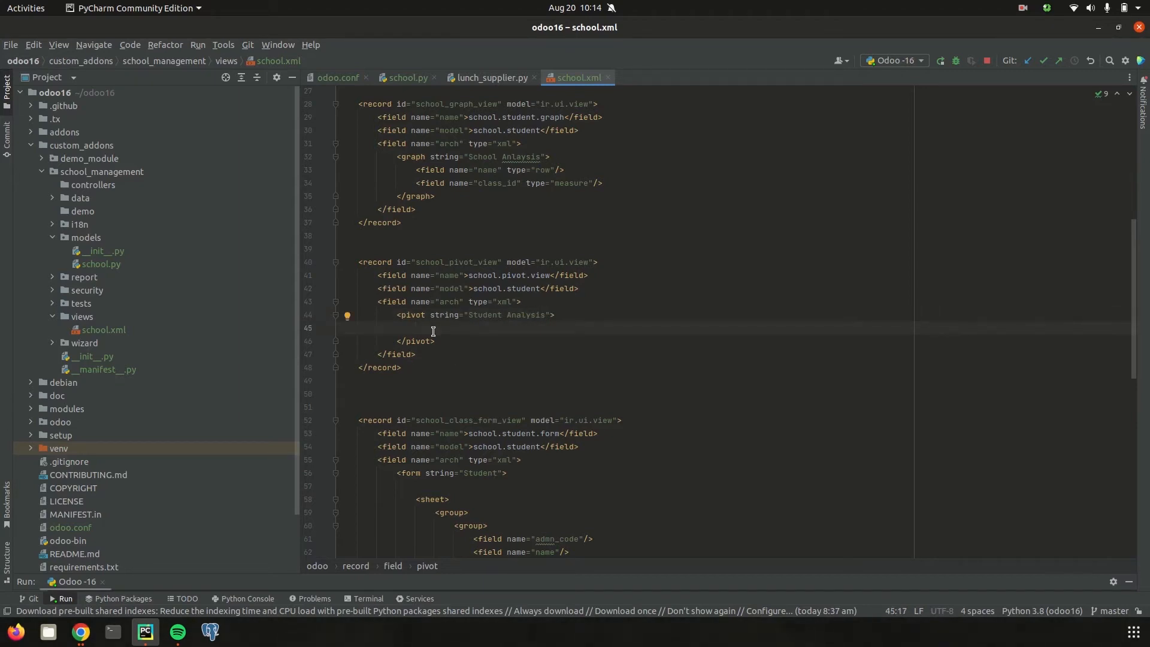
- Add <field name="name" type="row"/> to the pivot and view school.py
{"action": "type", "text": "<f"}
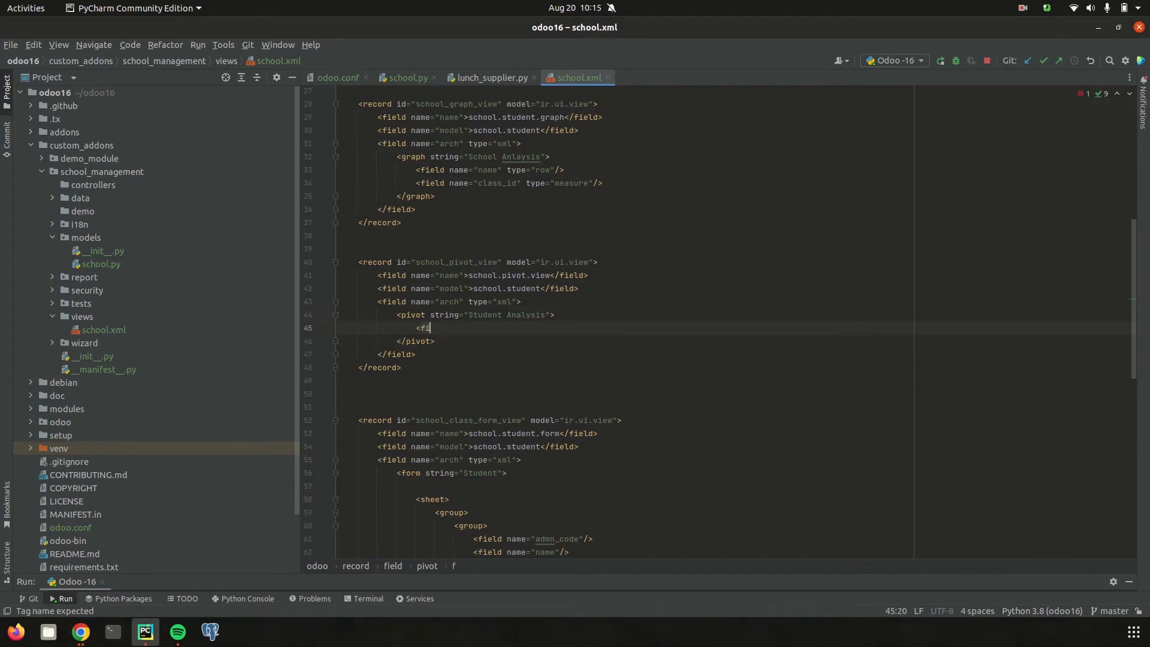
{"action": "type", "text": "ield name=\"name"}
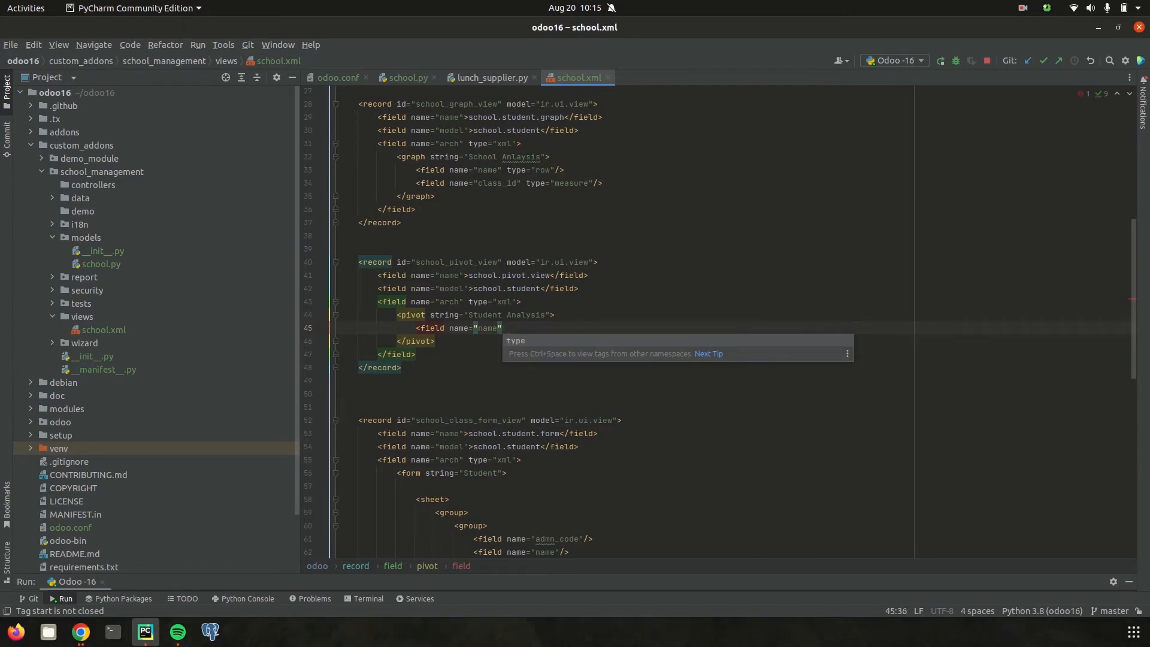
{"action": "mouse_move", "coordinate": [437, 189]}
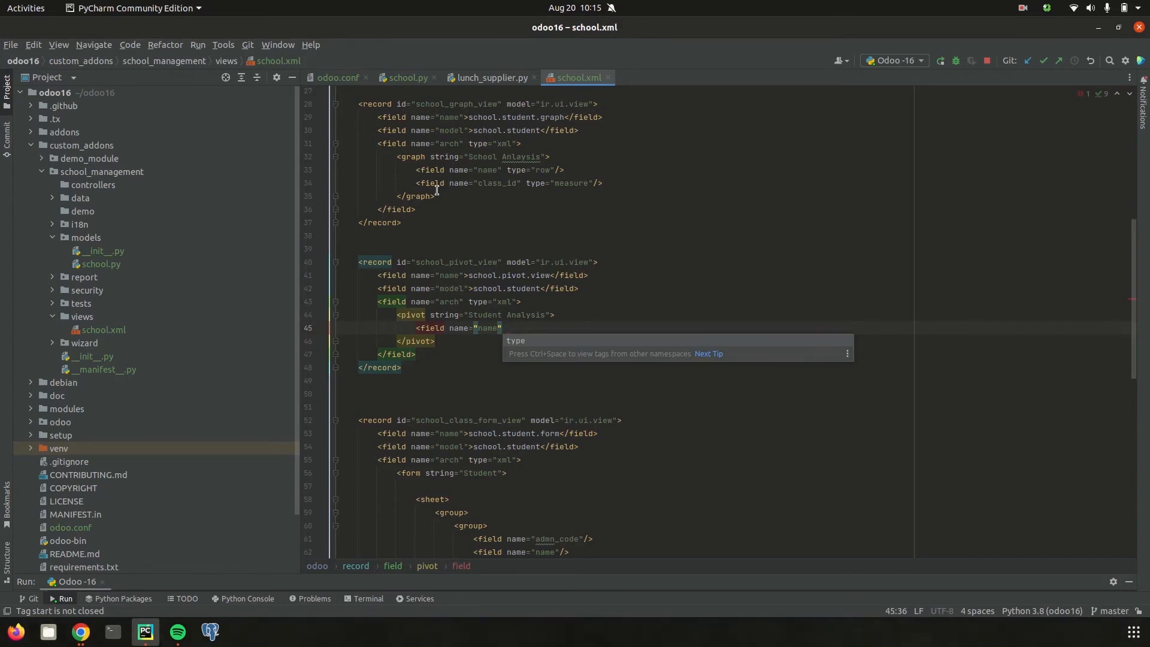
{"action": "type", "text": "type=\"row\"/>"}
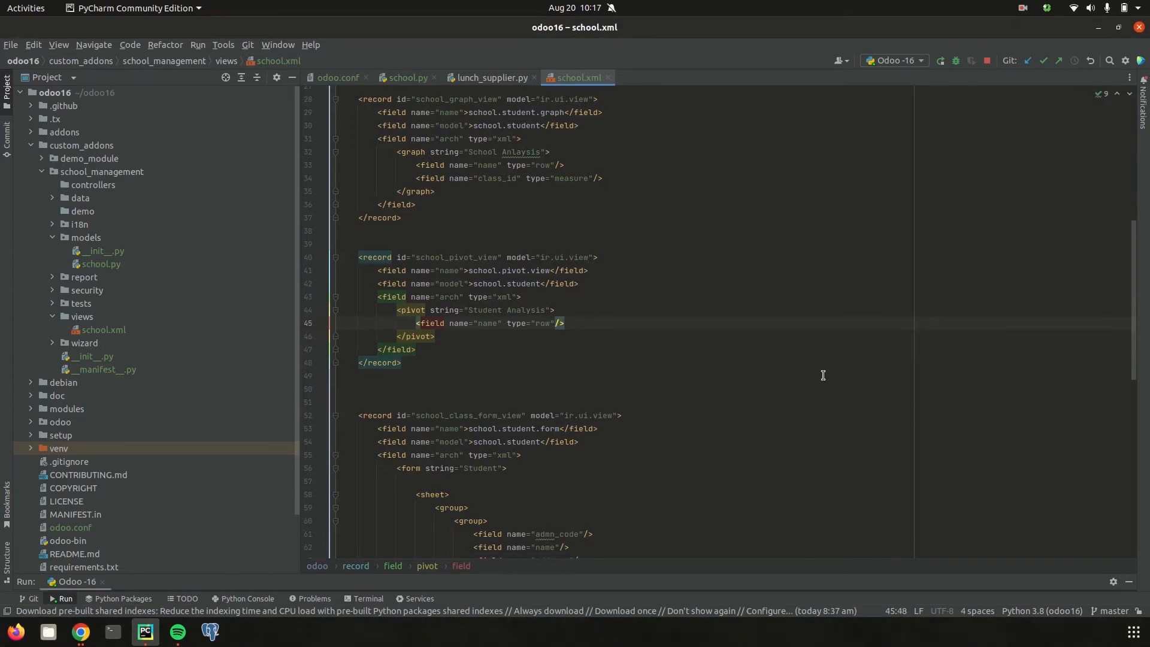
{"action": "mouse_move", "coordinate": [812, 370]}
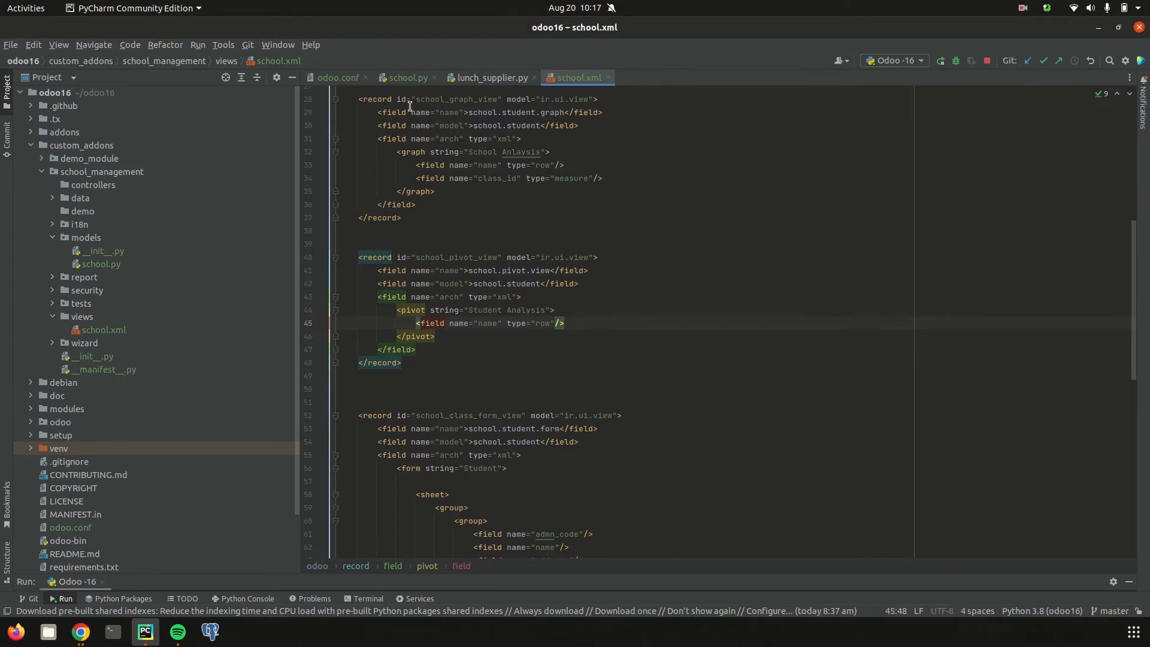
{"action": "left_click", "coordinate": [408, 77]}
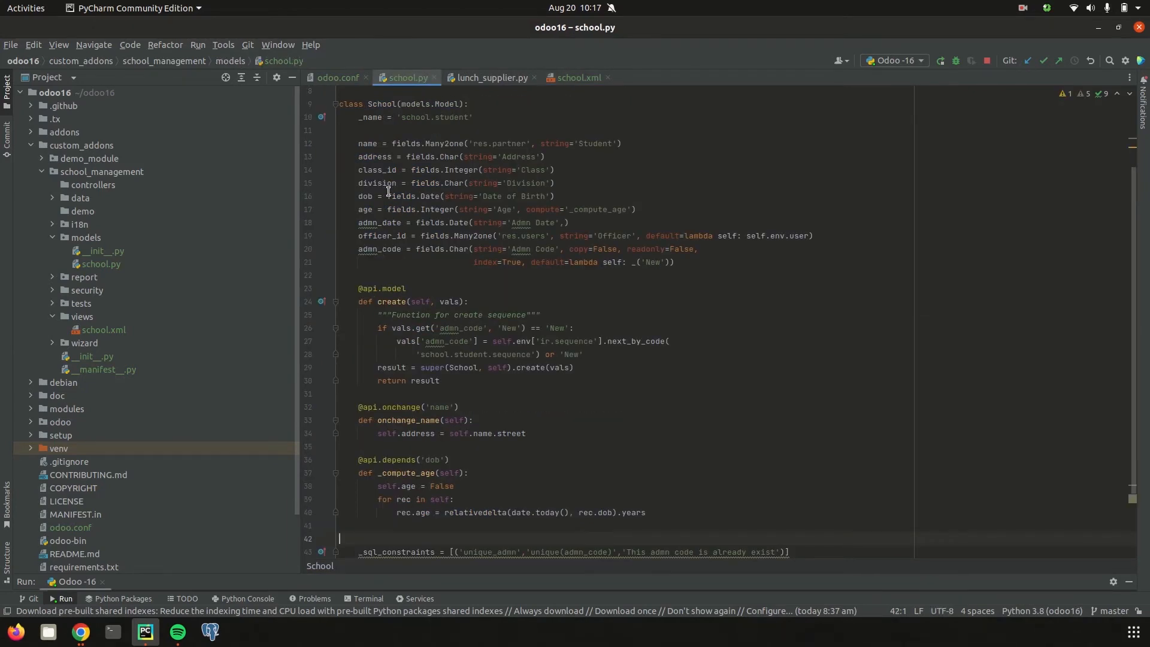
{"action": "mouse_move", "coordinate": [388, 209]}
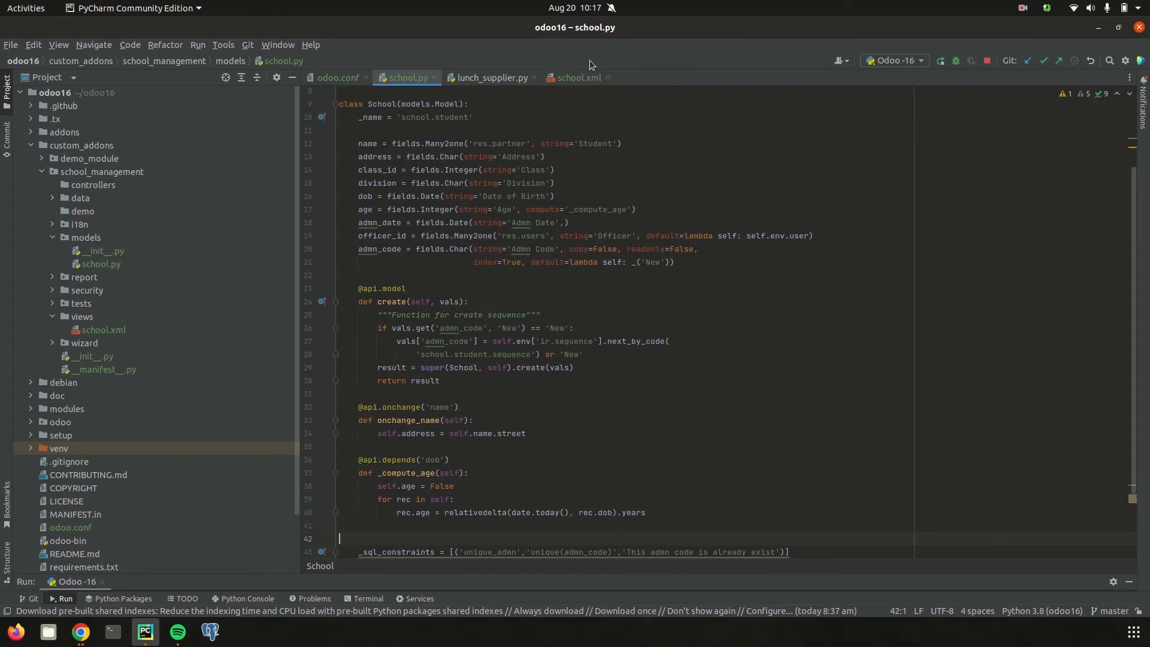
- Return to the school.xml editor tab
{"action": "left_click", "coordinate": [578, 77]}
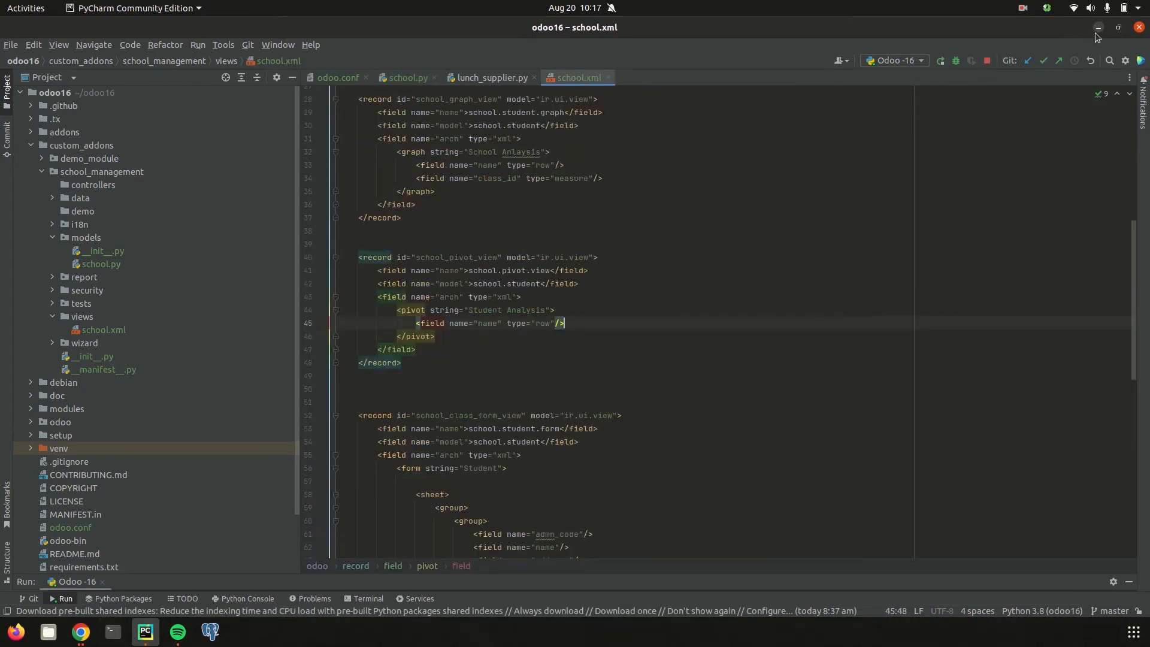
- In Odoo Apps, upgrade the School Management module and open Student records
{"action": "left_click", "coordinate": [81, 635]}
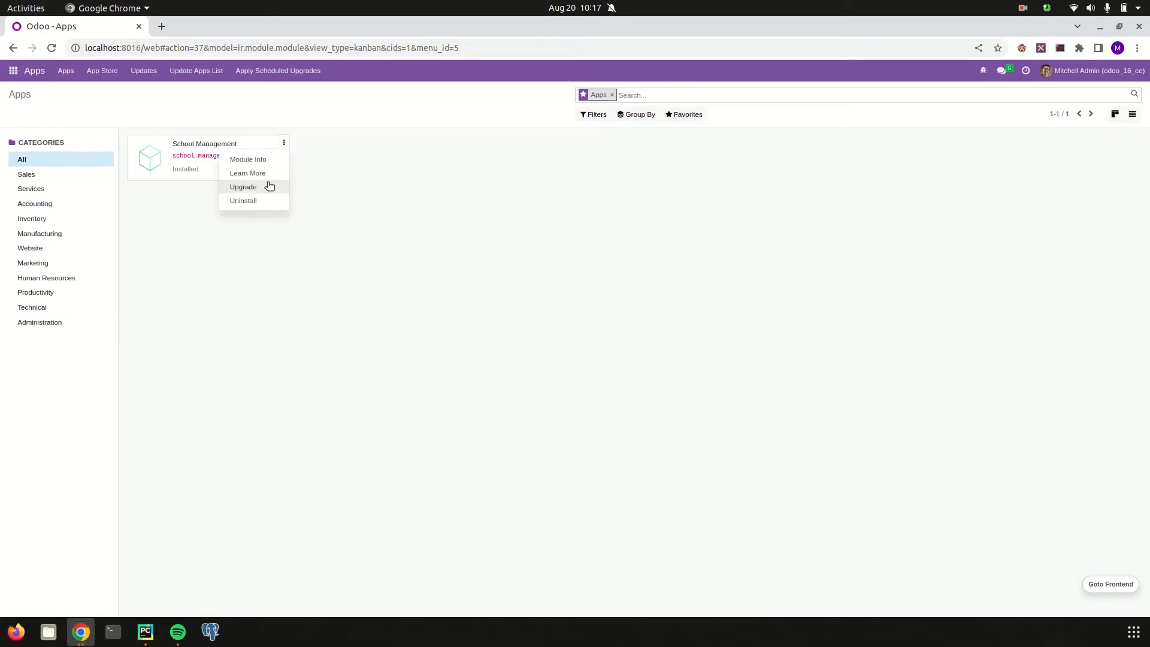
{"action": "left_click", "coordinate": [243, 186]}
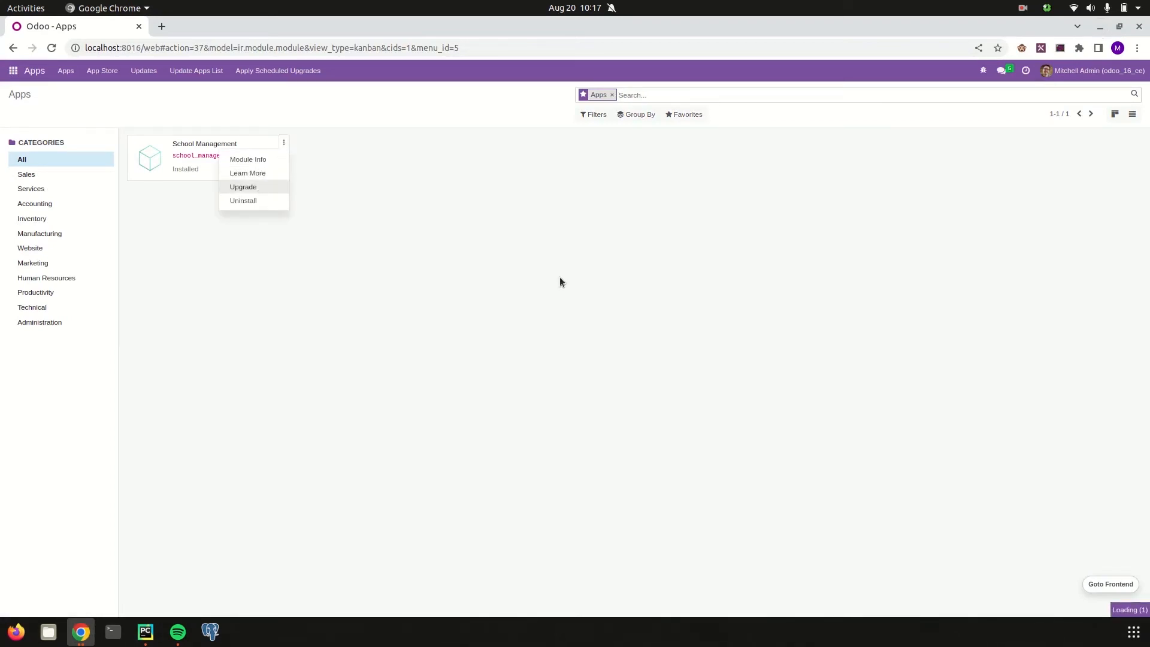
{"action": "left_click", "coordinate": [243, 186]}
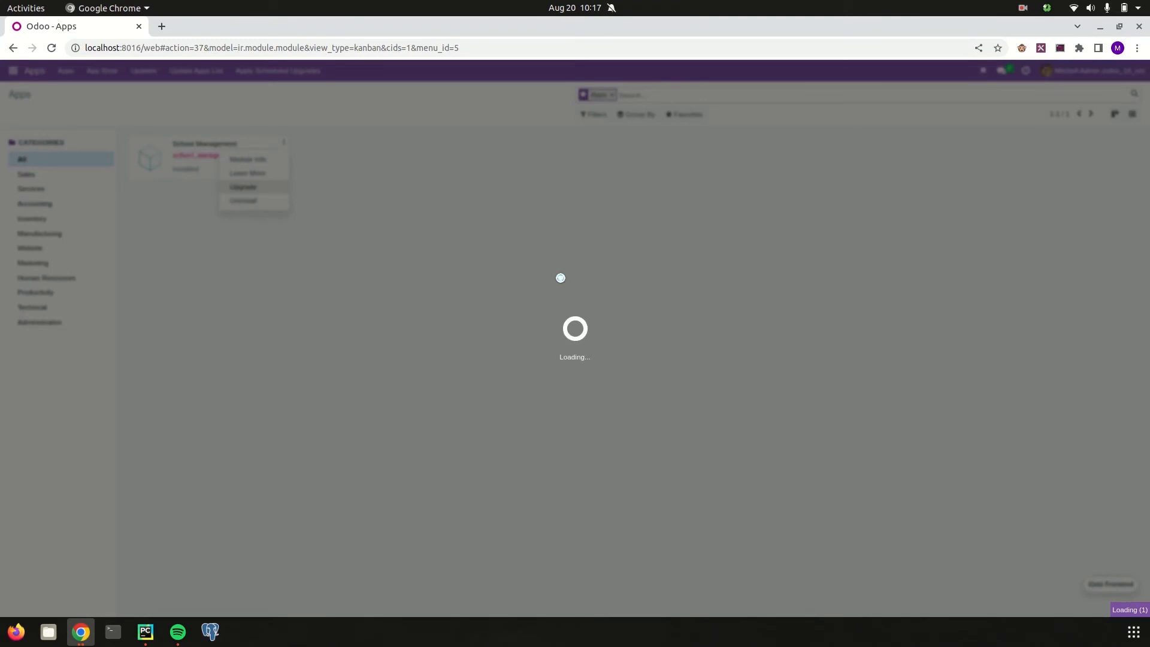
{"action": "left_click", "coordinate": [242, 186]}
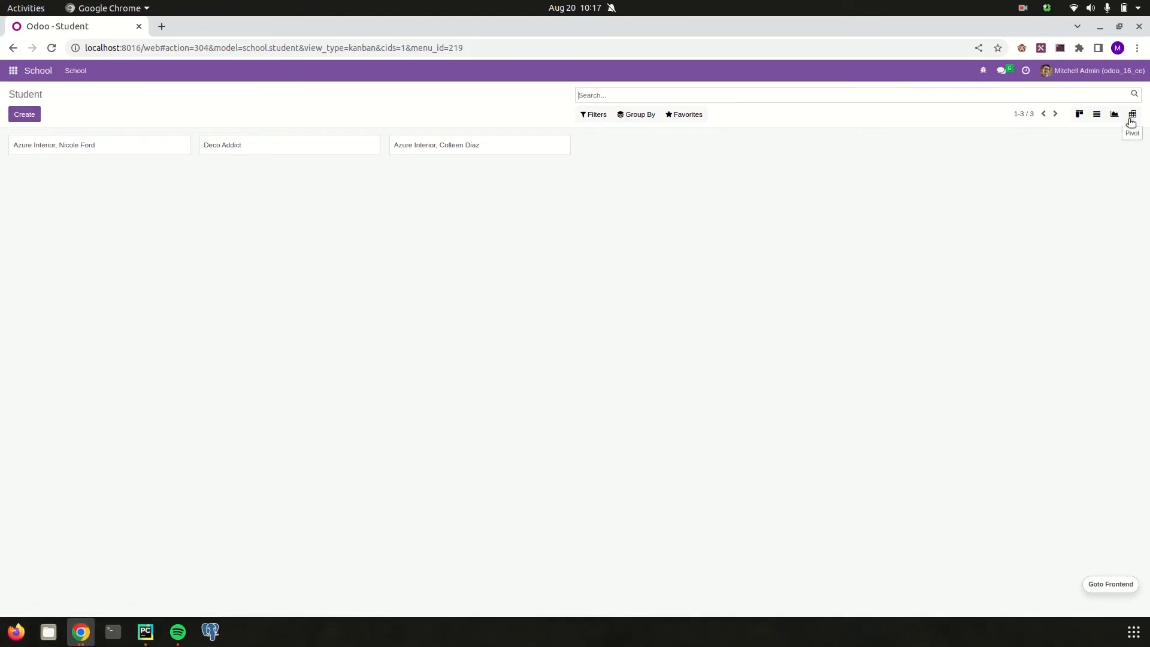
- Show students as a pivot and expand the first row by Created on
{"action": "left_click", "coordinate": [1131, 115]}
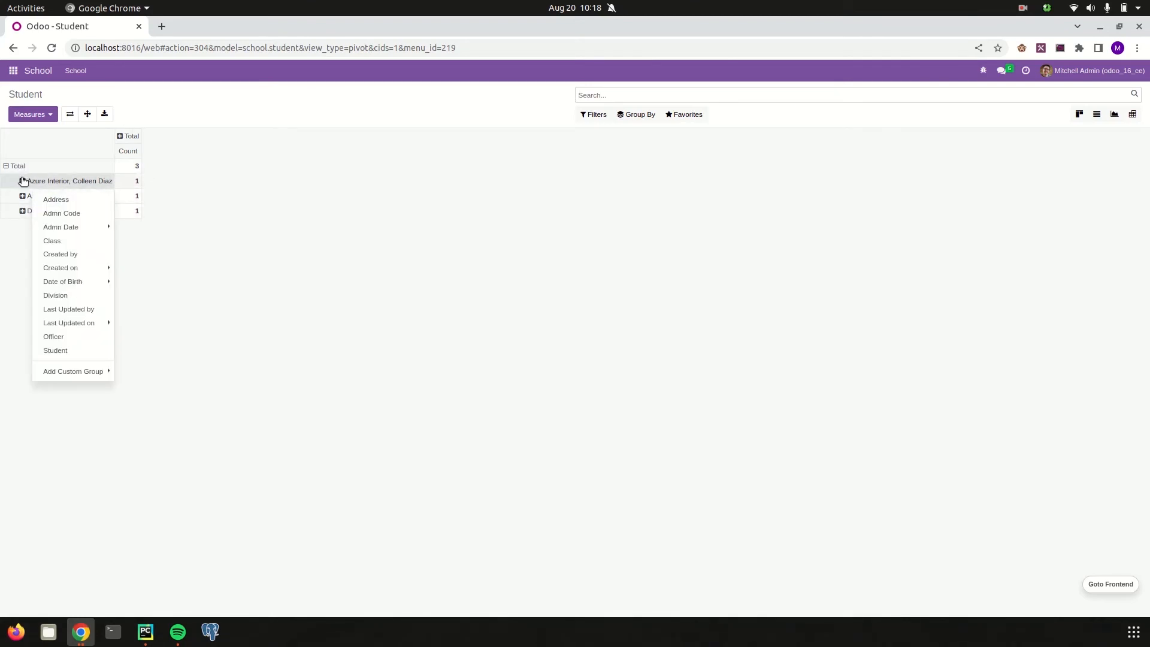
{"action": "left_click", "coordinate": [61, 212]}
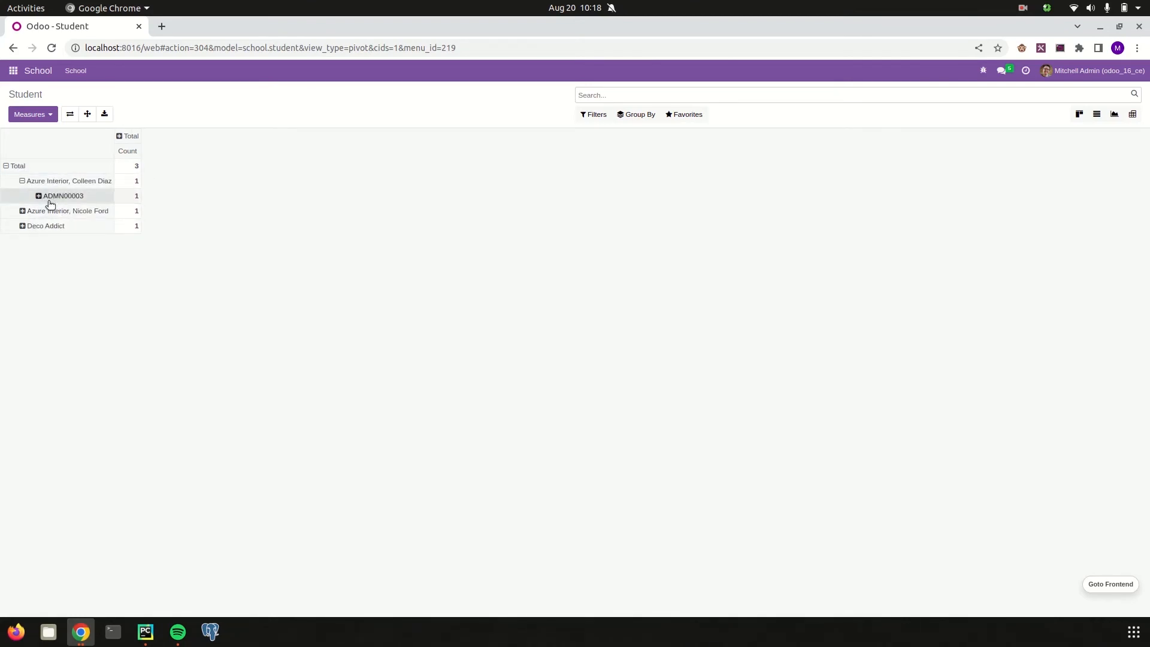
{"action": "left_click", "coordinate": [65, 211]}
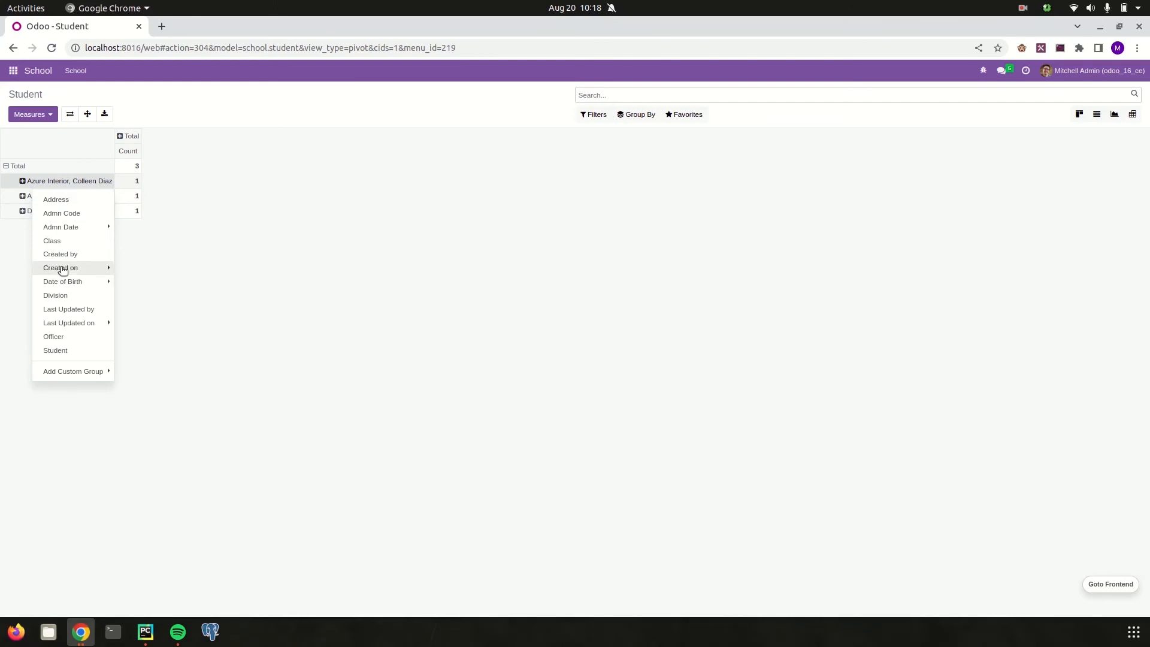
{"action": "left_click", "coordinate": [51, 241]}
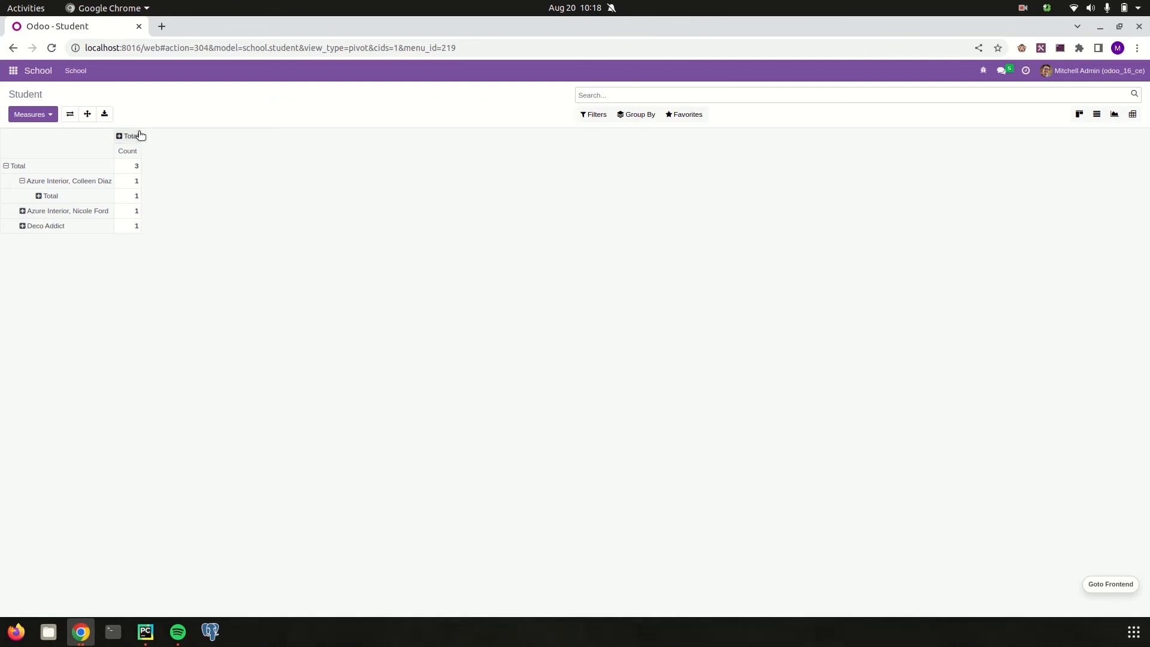
- Download the pivot as Pivot Student Analysis xlsx and open it
{"action": "left_click", "coordinate": [104, 113]}
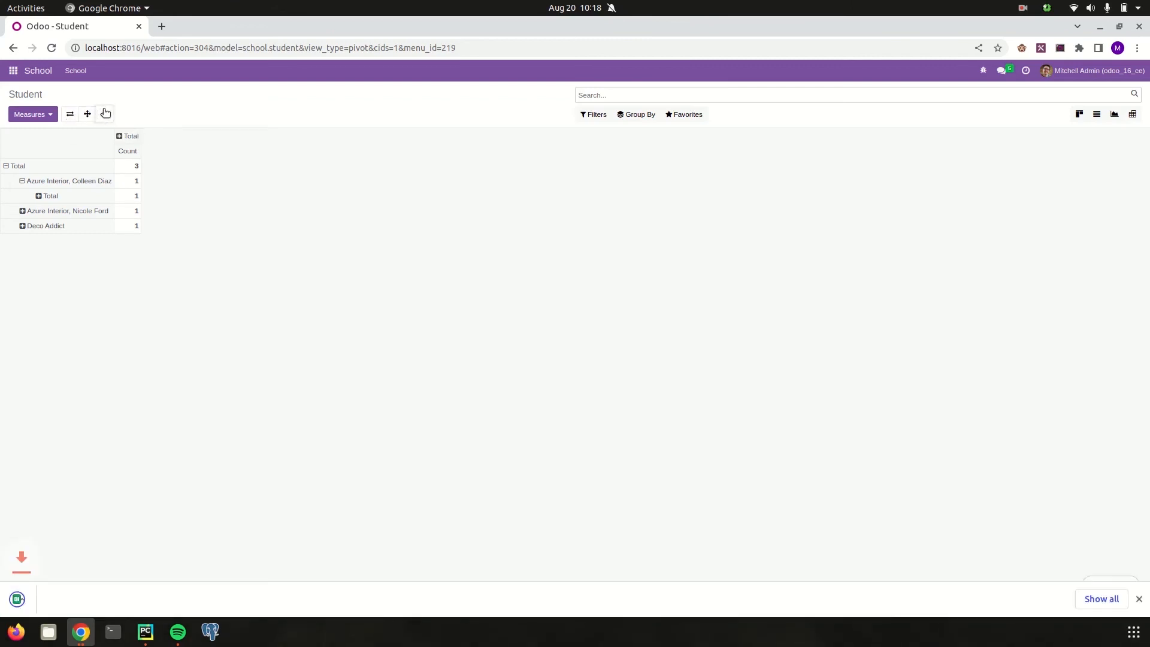
{"action": "left_click", "coordinate": [104, 114]}
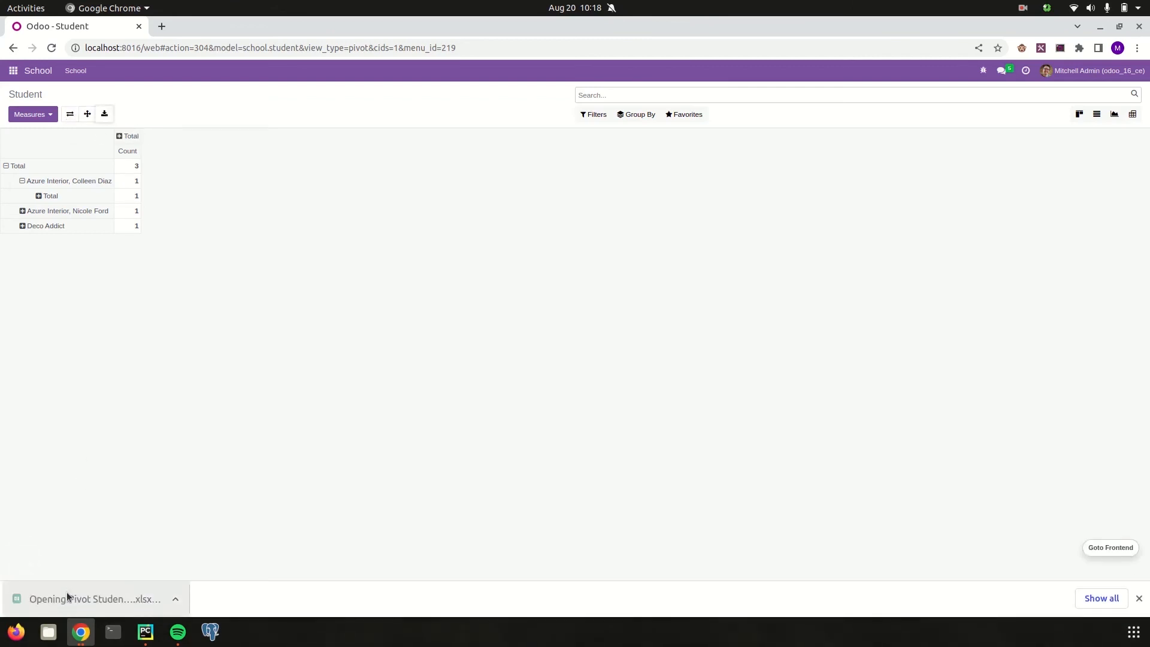
{"action": "left_click", "coordinate": [96, 598]}
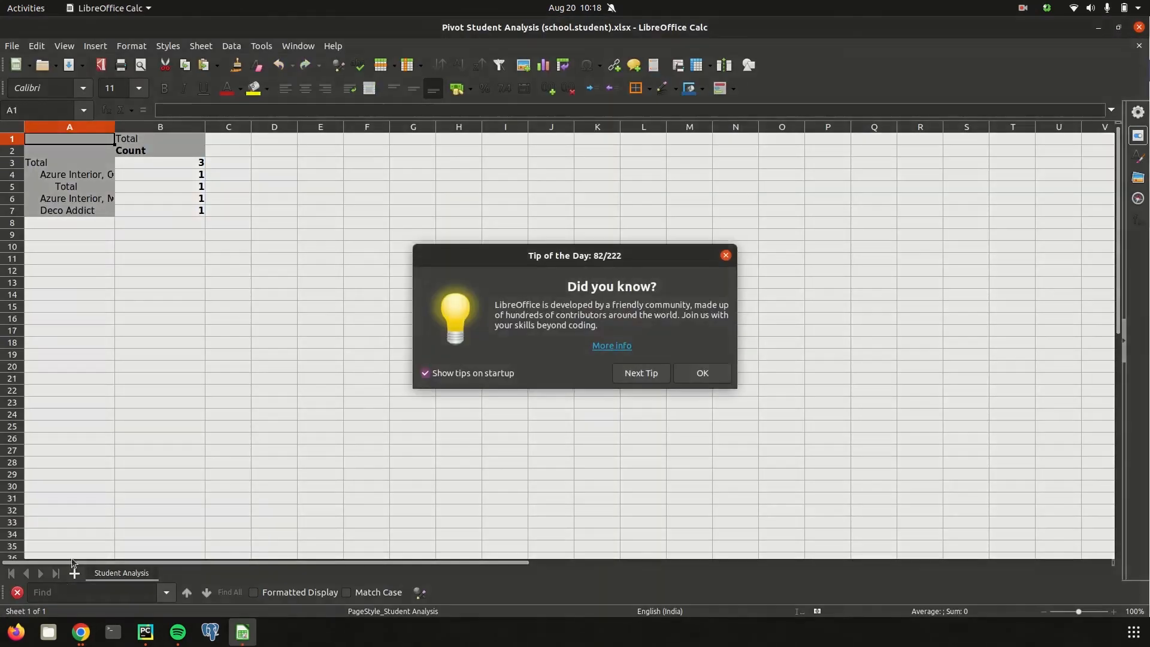
- Dismiss LibreOffice Calc's Tip of the Day to view the exported sheet
{"action": "left_click", "coordinate": [700, 377]}
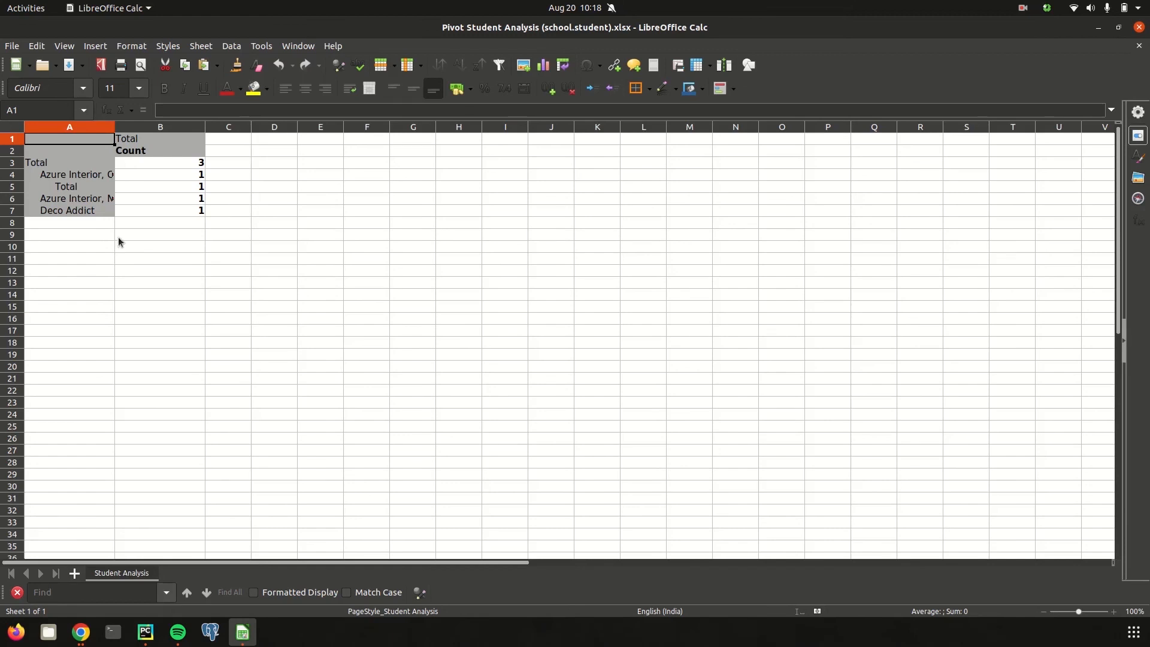
{"action": "mouse_move", "coordinate": [372, 233]}
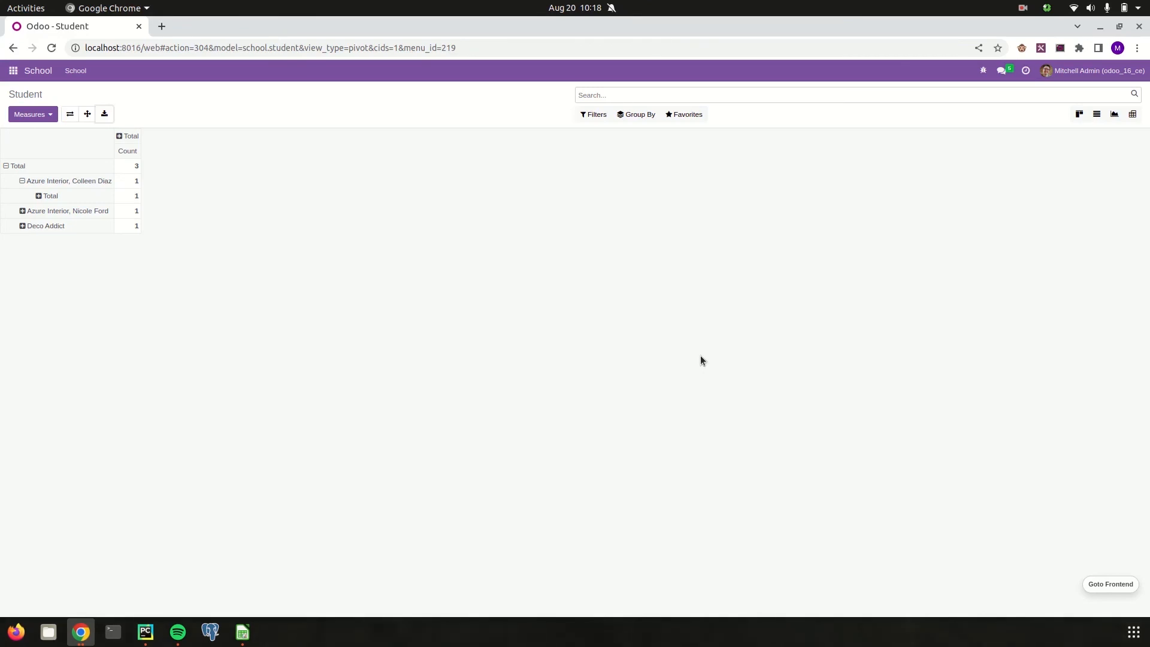
{"action": "mouse_move", "coordinate": [1059, 48]}
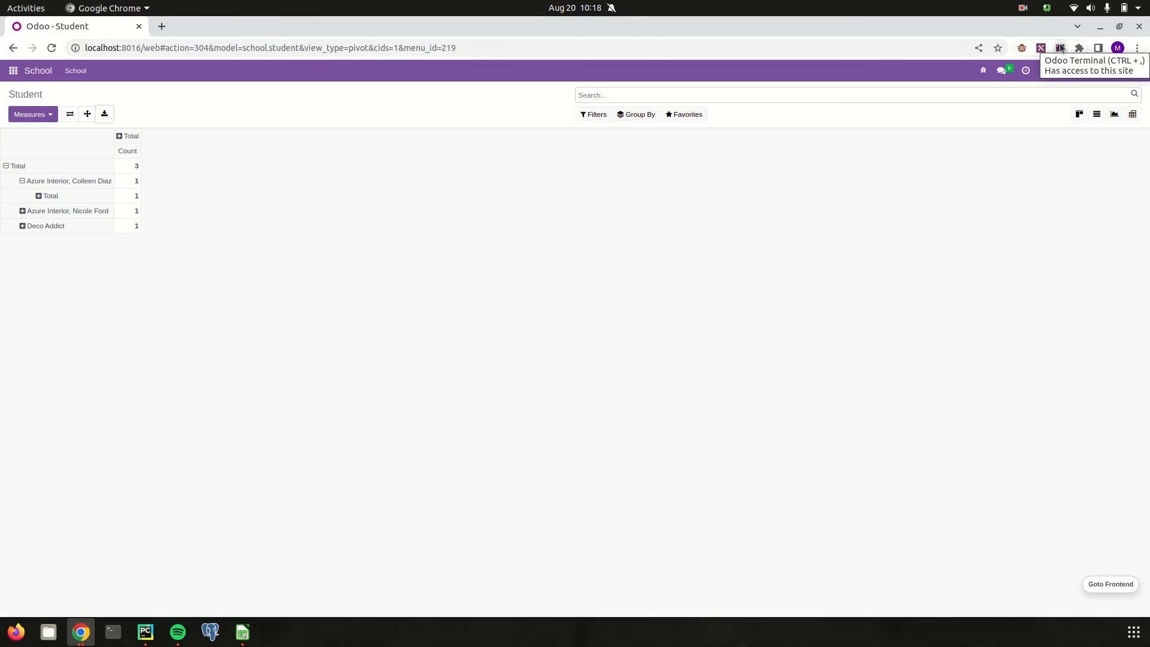